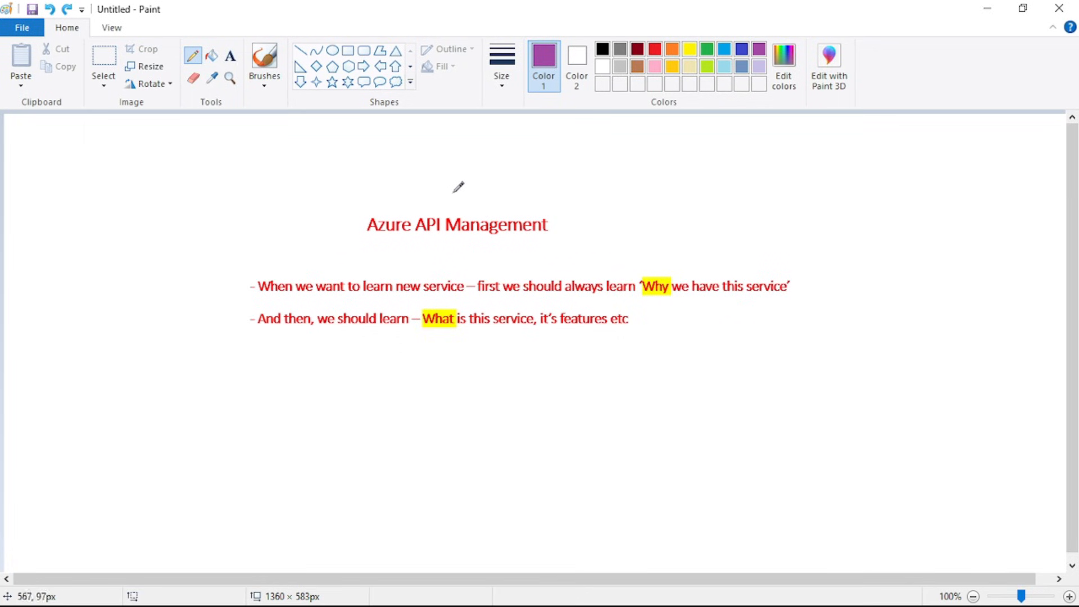
Draw purple ticks over the title, 'Why', 'this service' and 'features' in the intro notes
{"action": "left_click_drag", "start_coordinate": [437, 205], "coordinate": [468, 195]}
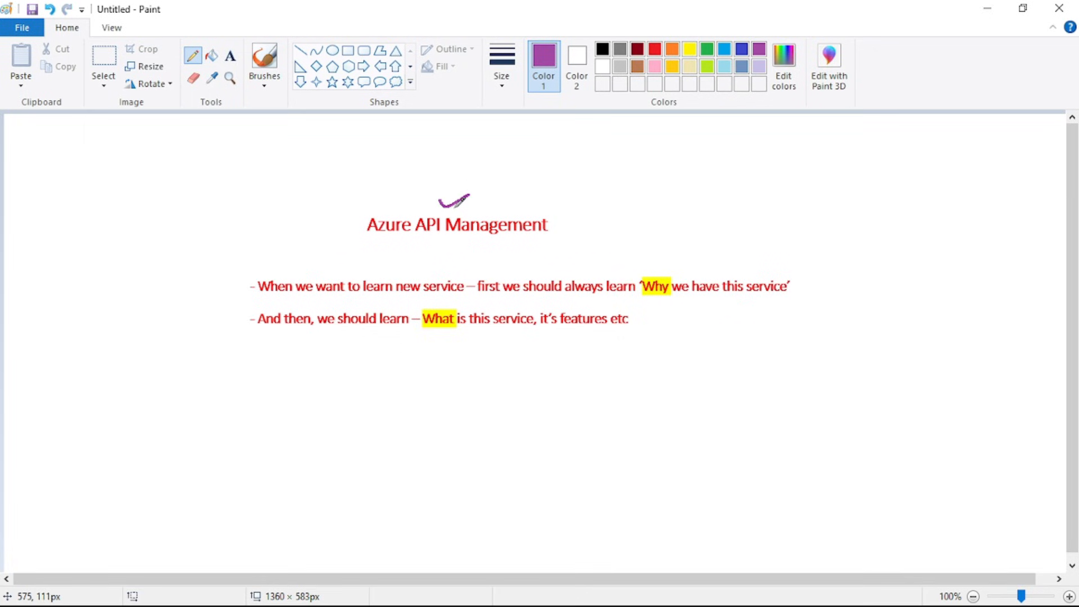
{"action": "mouse_move", "coordinate": [421, 268]}
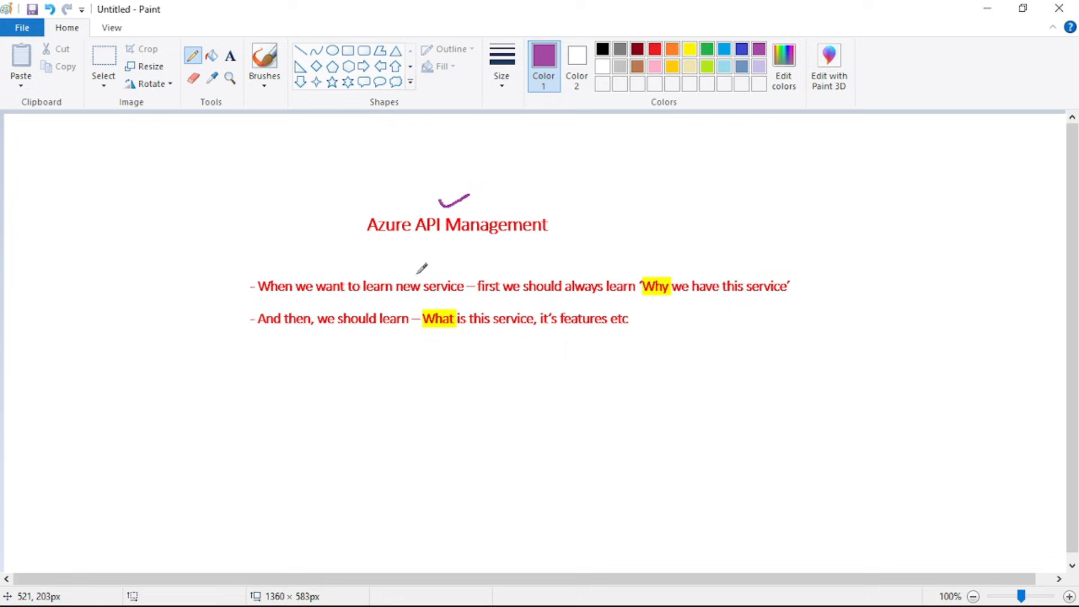
{"action": "mouse_move", "coordinate": [581, 275]}
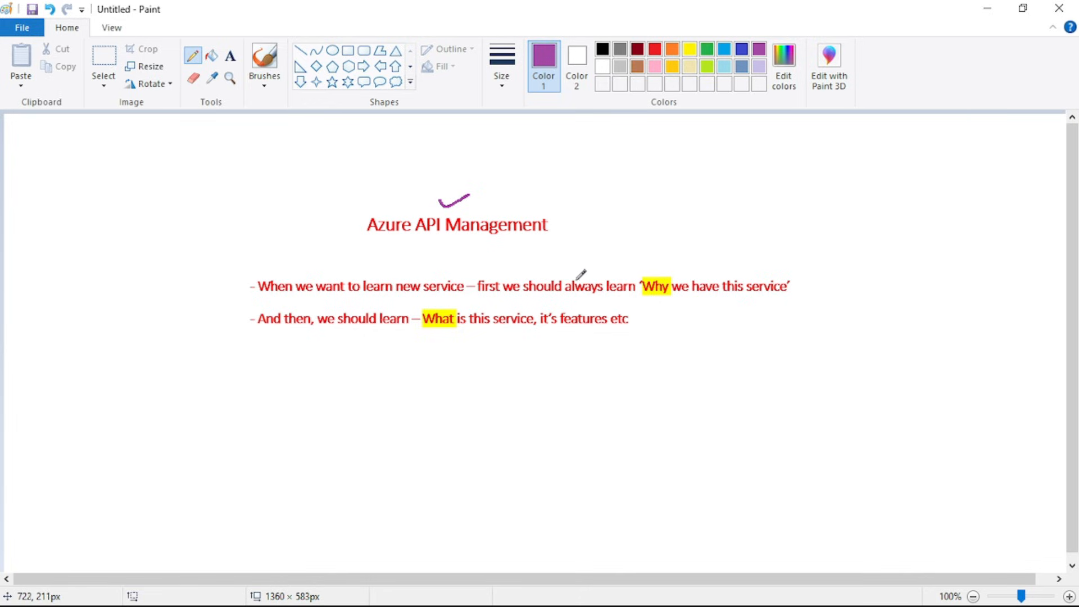
{"action": "left_click_drag", "start_coordinate": [653, 276], "coordinate": [692, 257]}
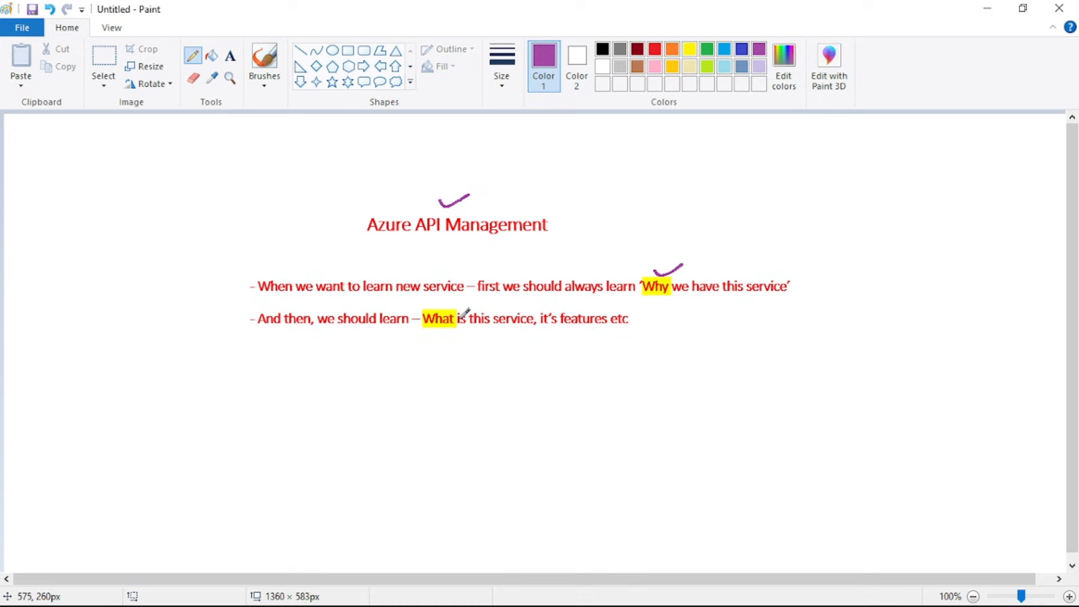
{"action": "left_click_drag", "start_coordinate": [482, 313], "coordinate": [502, 310]}
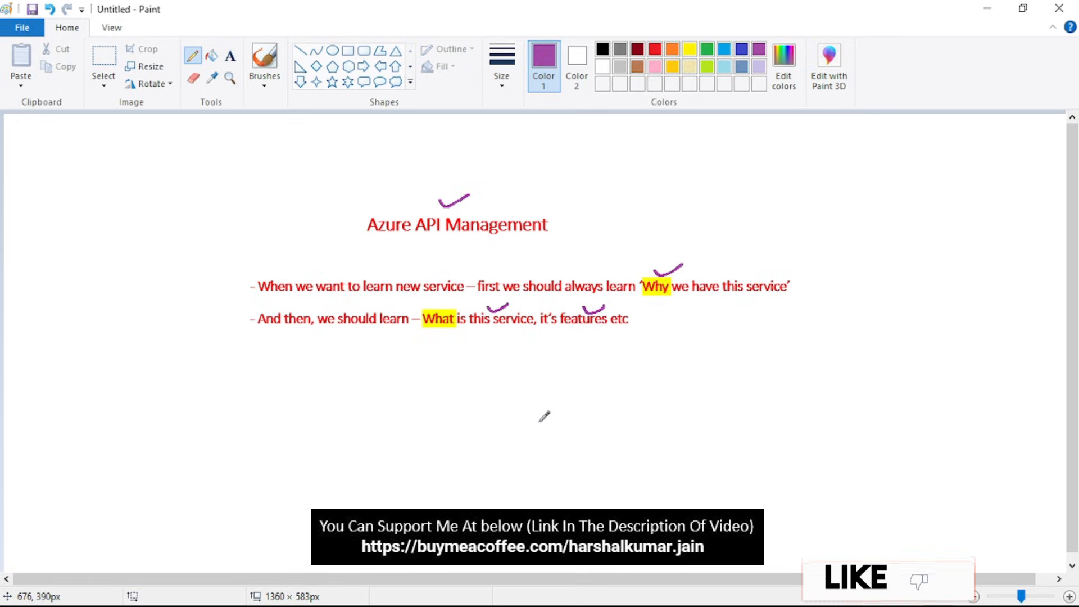
{"action": "mouse_move", "coordinate": [583, 418]}
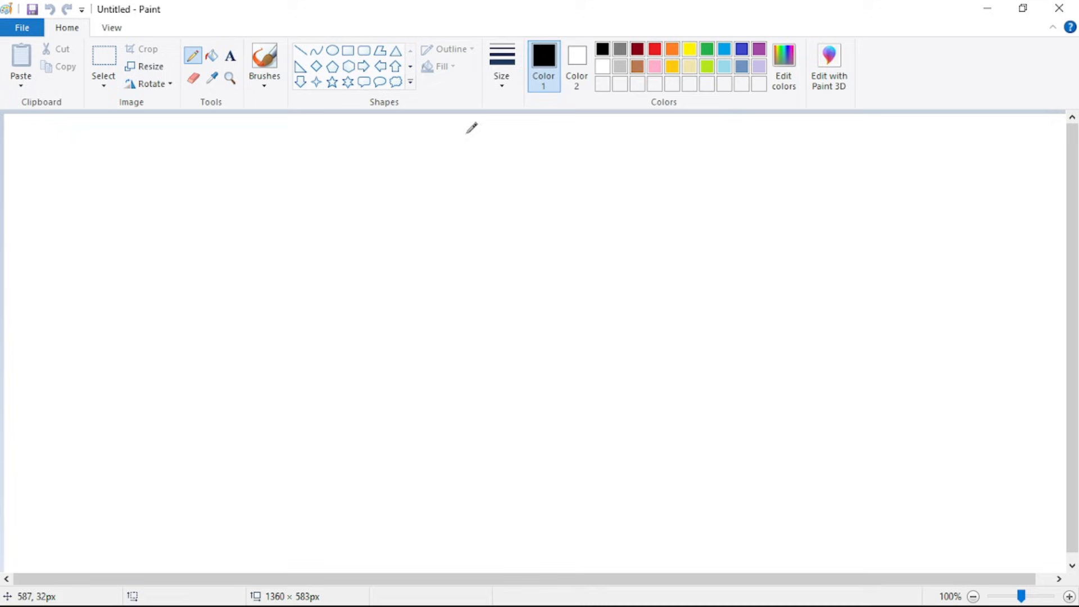
Write a red 'APIs Everywhere' heading with two example stock API URLs beneath it
{"action": "left_click", "coordinate": [654, 48]}
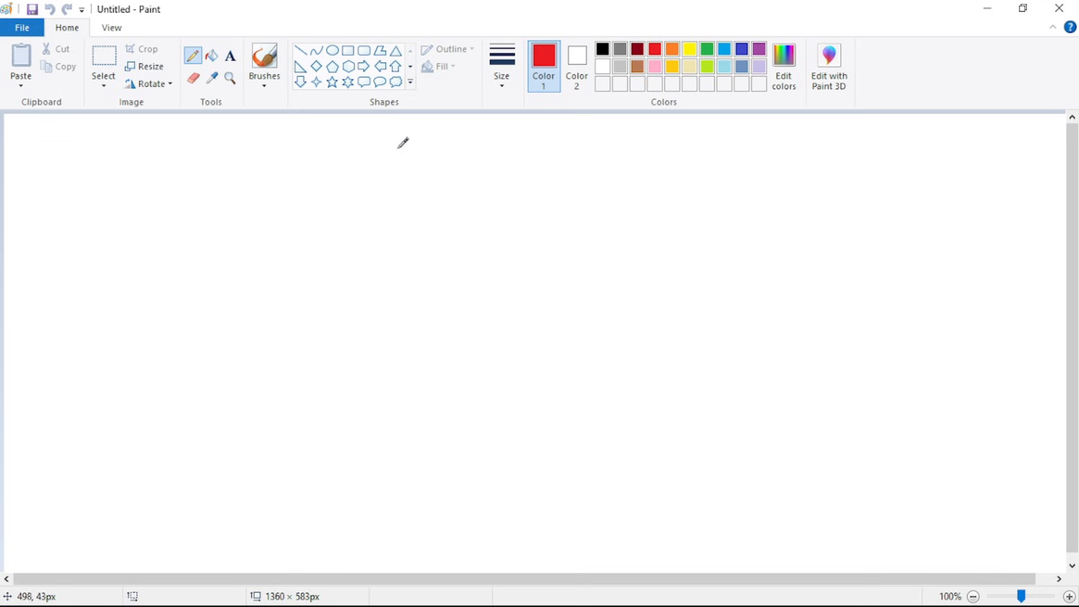
{"action": "left_click_drag", "start_coordinate": [398, 155], "coordinate": [453, 148]}
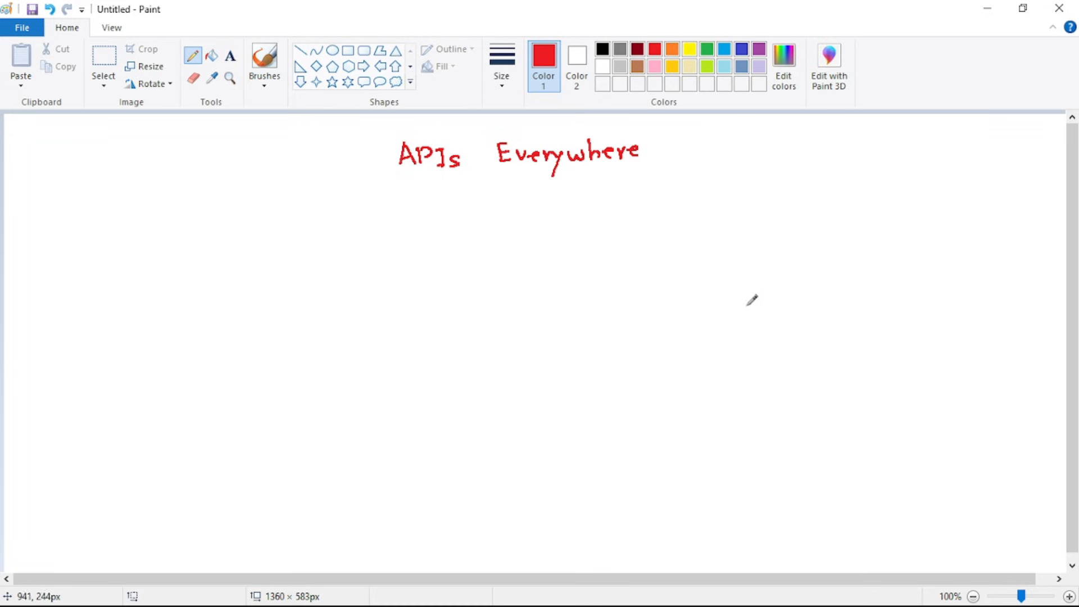
{"action": "left_click_drag", "start_coordinate": [691, 313], "coordinate": [714, 282]}
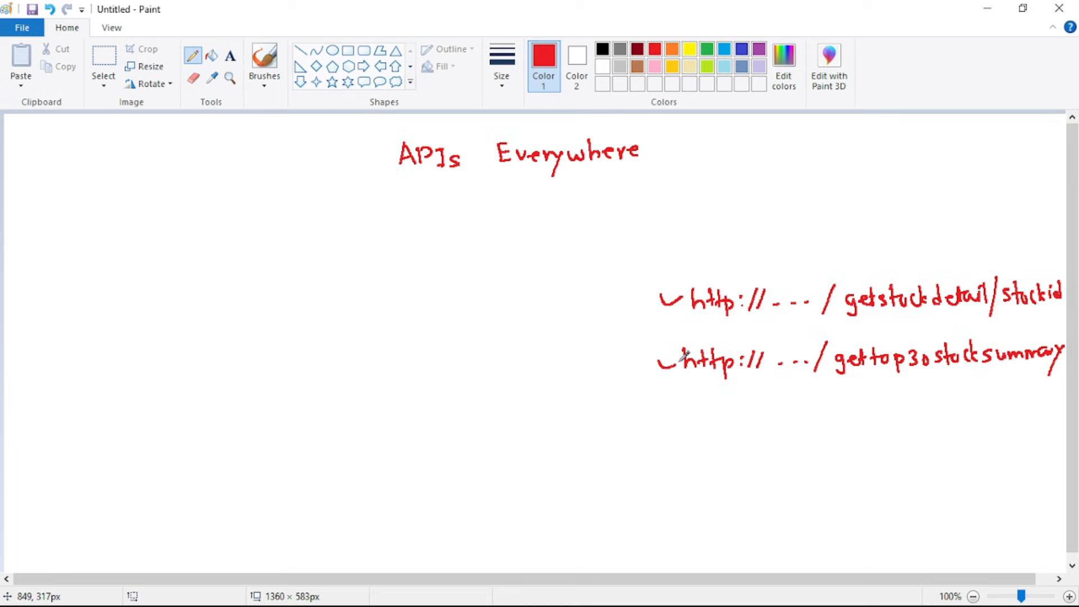
Write a purple 'API creator/owner' label and draw a curved arrow down to the stock API URLs
{"action": "left_click", "coordinate": [758, 48]}
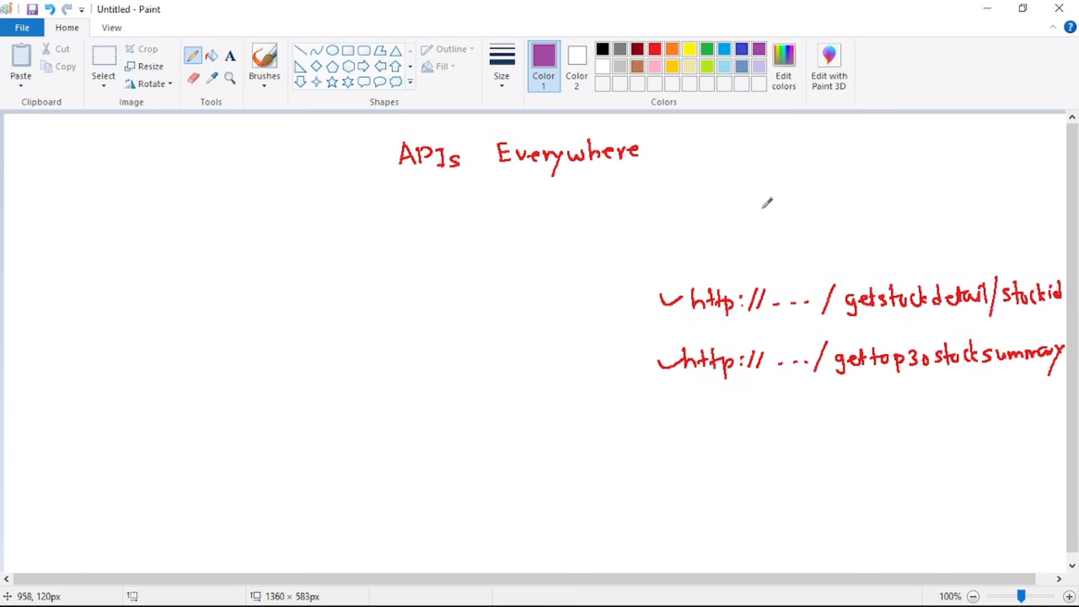
{"action": "mouse_move", "coordinate": [739, 178]}
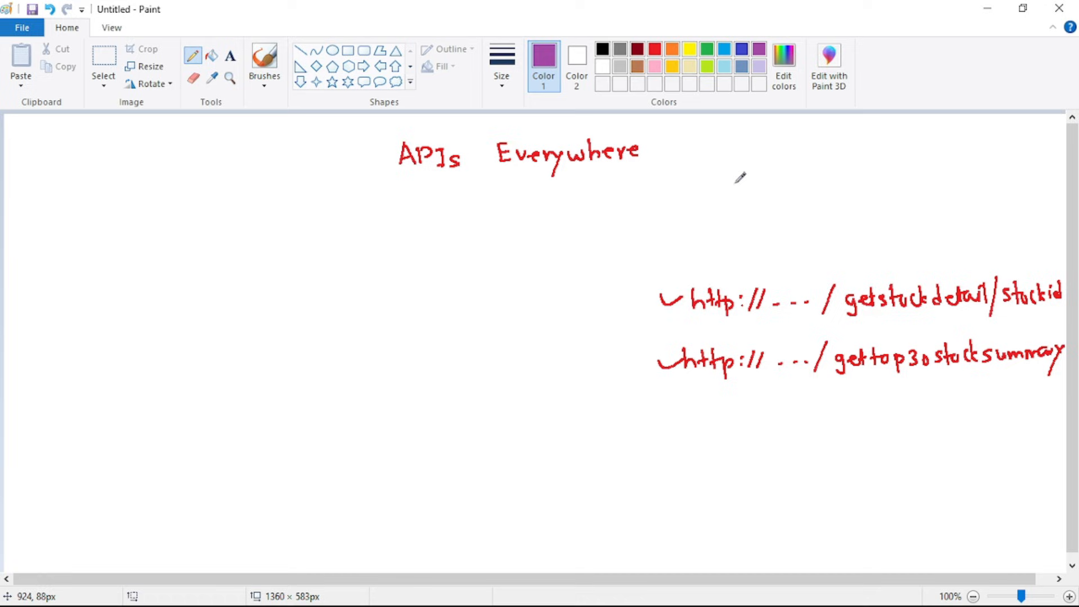
{"action": "left_click_drag", "start_coordinate": [726, 192], "coordinate": [757, 175]}
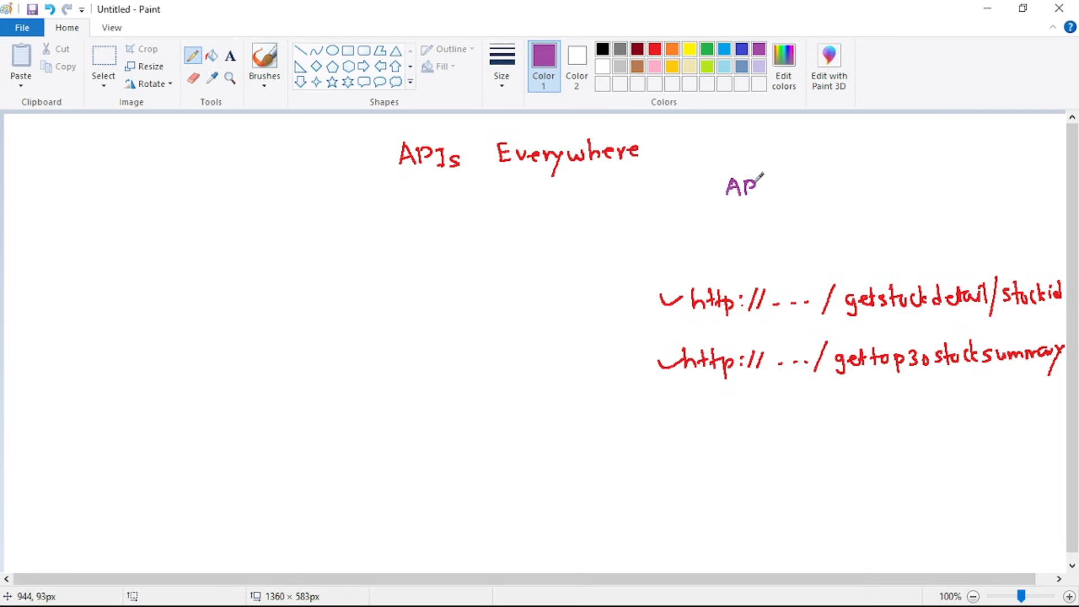
{"action": "left_click_drag", "start_coordinate": [757, 186], "coordinate": [964, 186]}
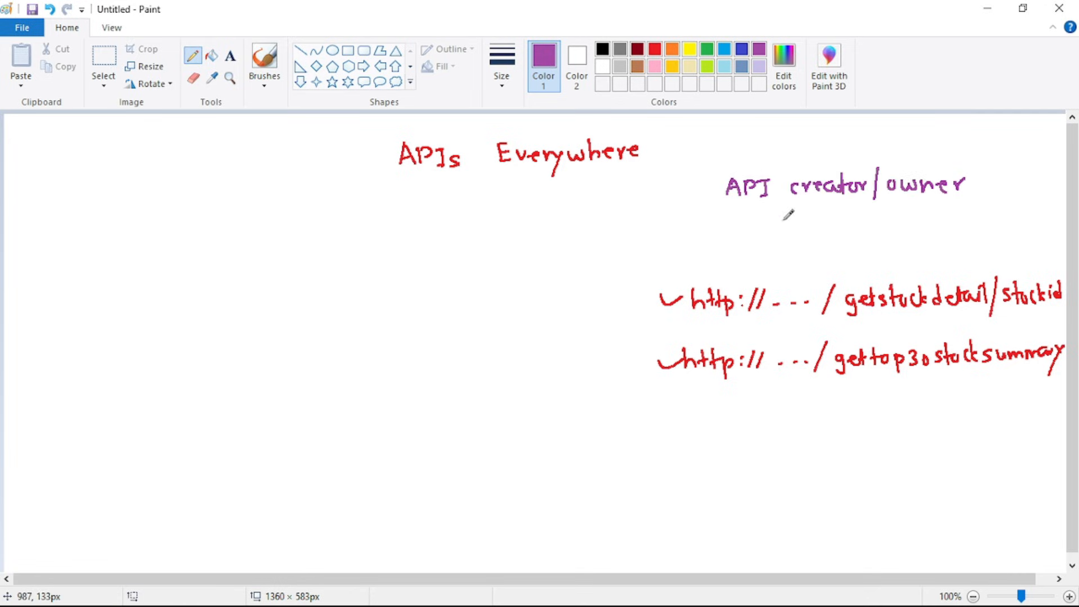
{"action": "mouse_move", "coordinate": [726, 193]}
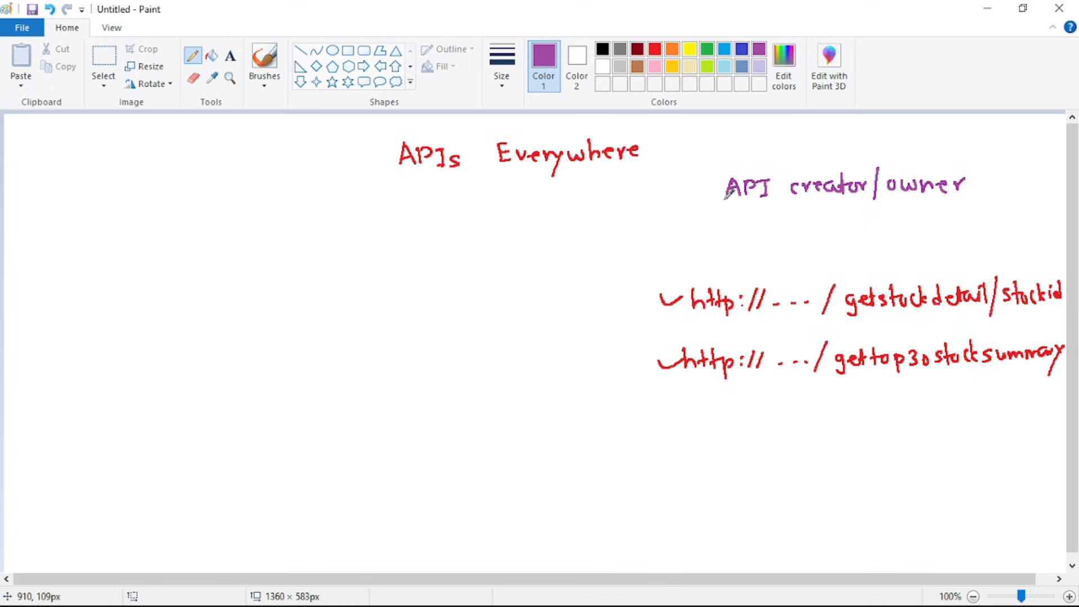
{"action": "mouse_move", "coordinate": [719, 191]}
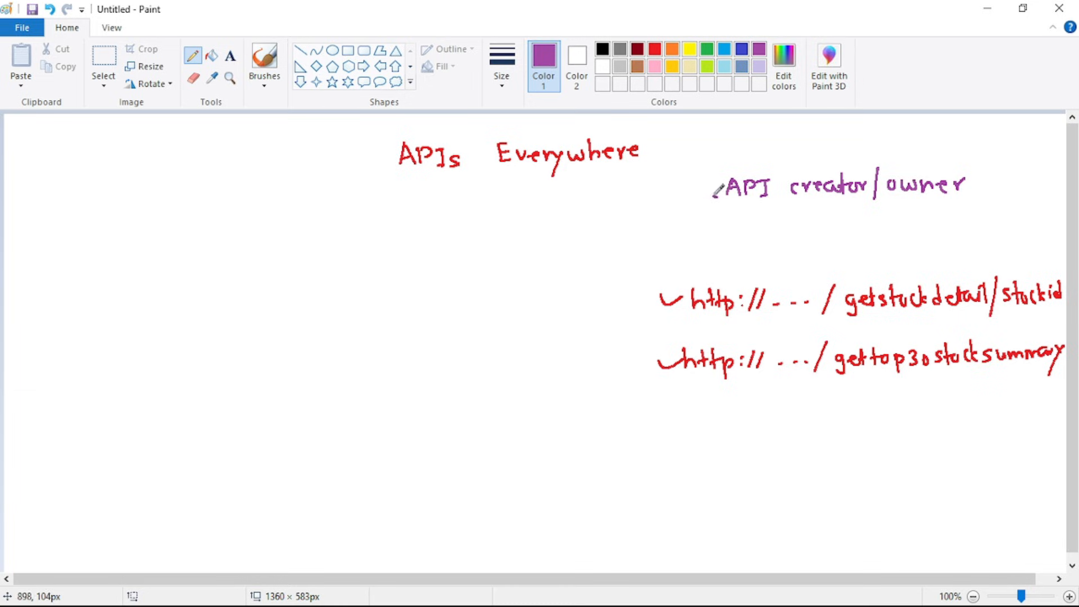
{"action": "left_click_drag", "start_coordinate": [715, 192], "coordinate": [644, 322]}
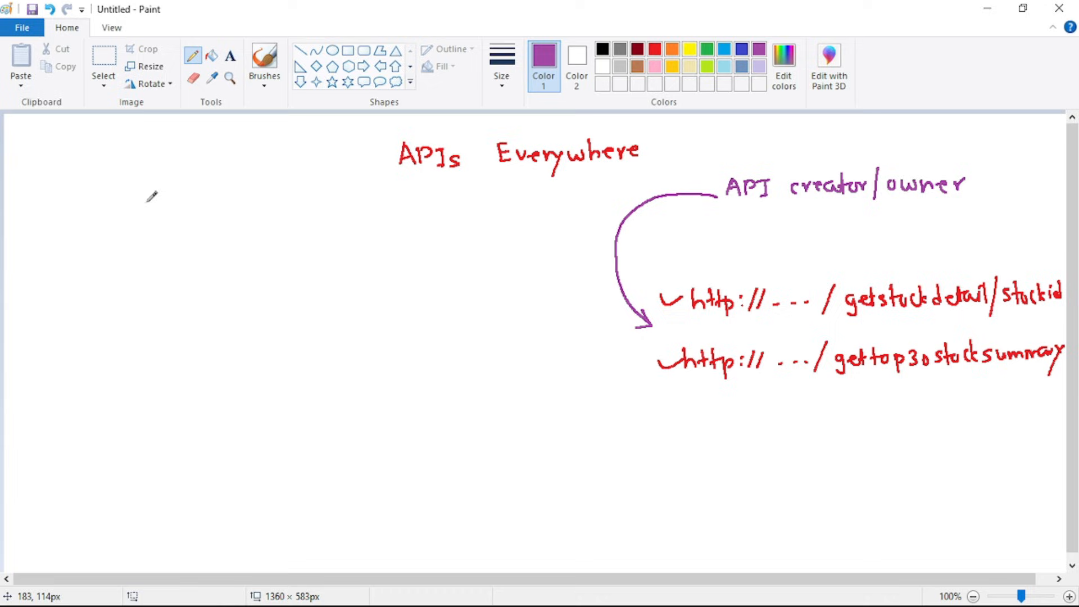
{"action": "mouse_move", "coordinate": [144, 206]}
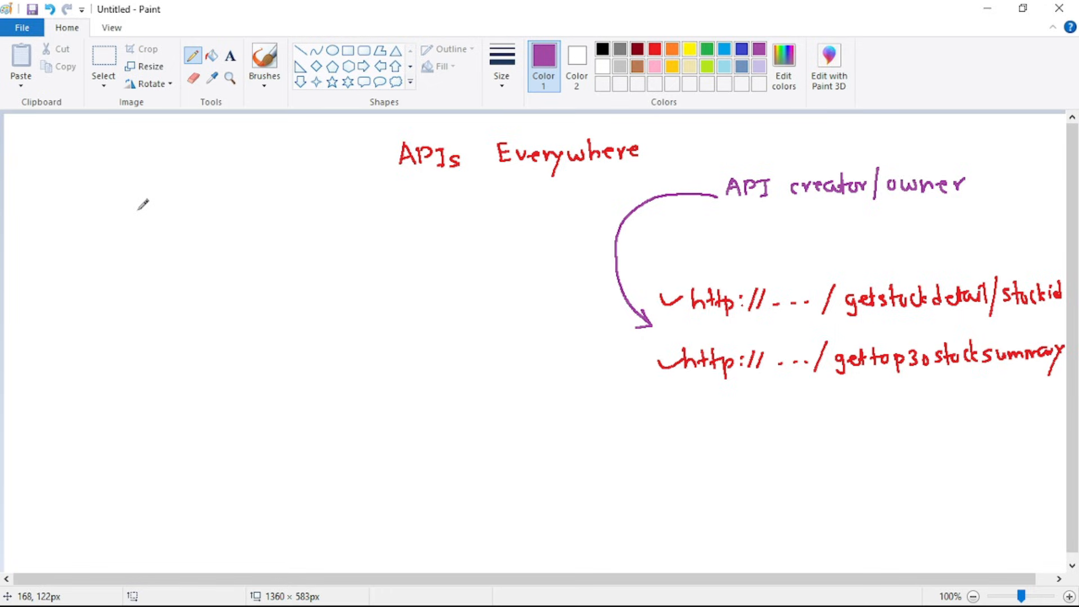
{"action": "mouse_move", "coordinate": [148, 205]}
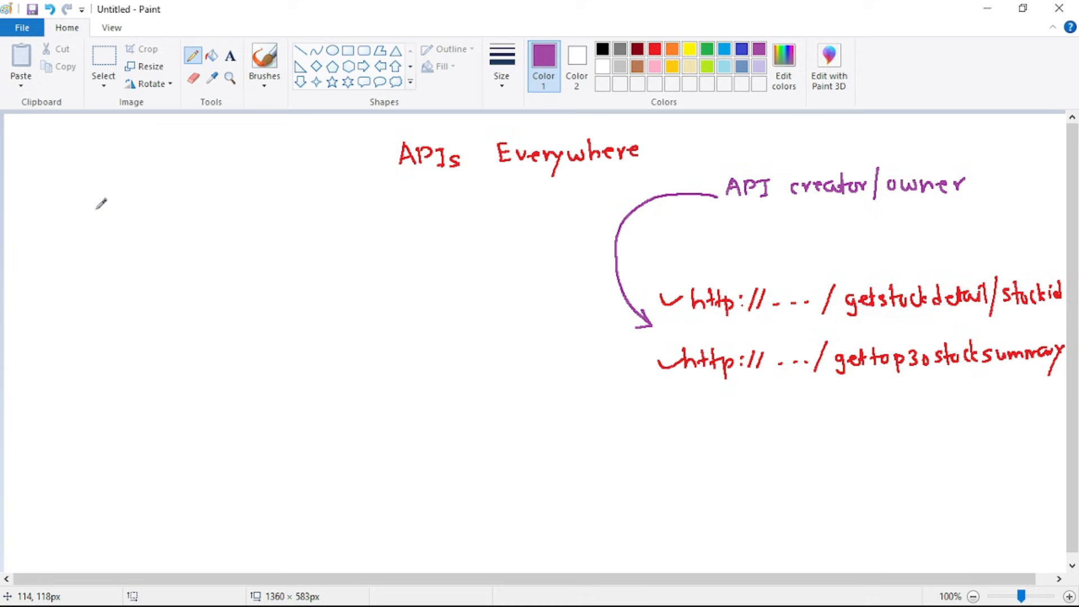
Write 'External Users/partners' on the left with a curved purple arrow ending at the URLs
{"action": "left_click_drag", "start_coordinate": [65, 214], "coordinate": [79, 238]}
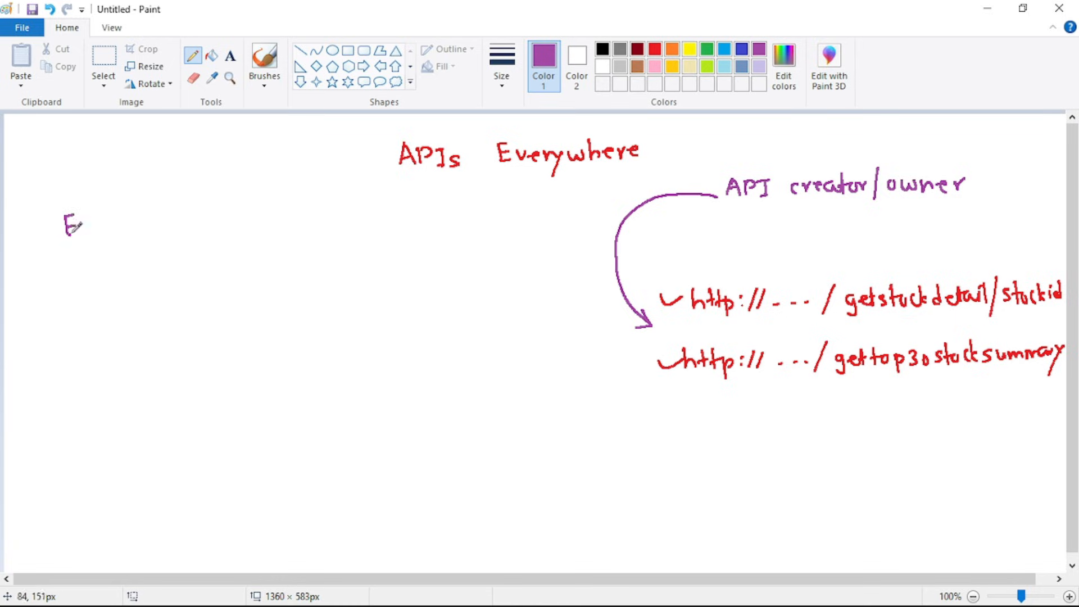
{"action": "left_click_drag", "start_coordinate": [62, 223], "coordinate": [340, 224]}
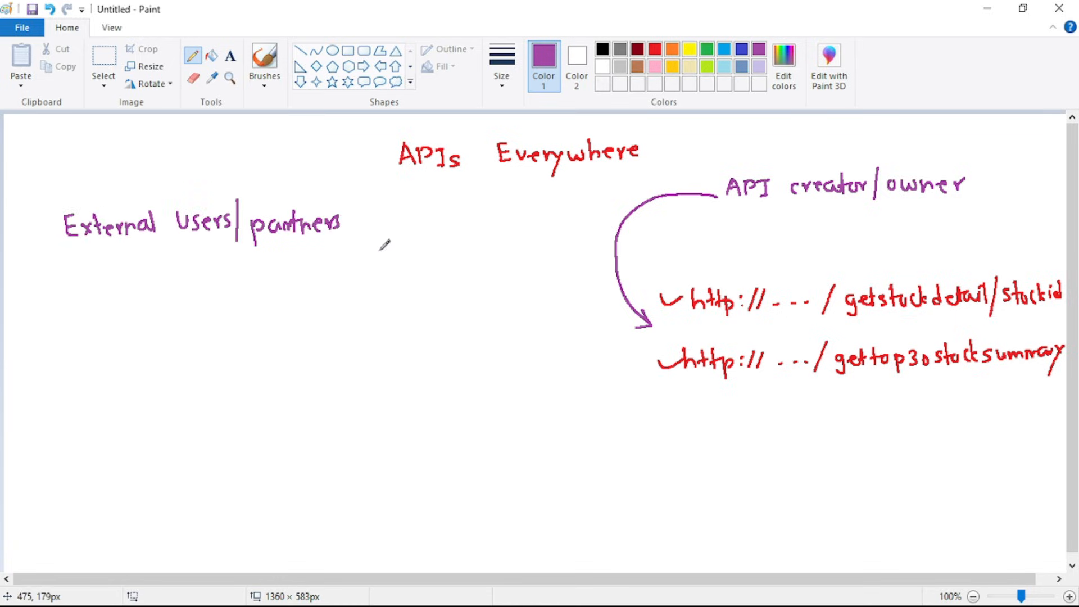
{"action": "mouse_move", "coordinate": [278, 248]}
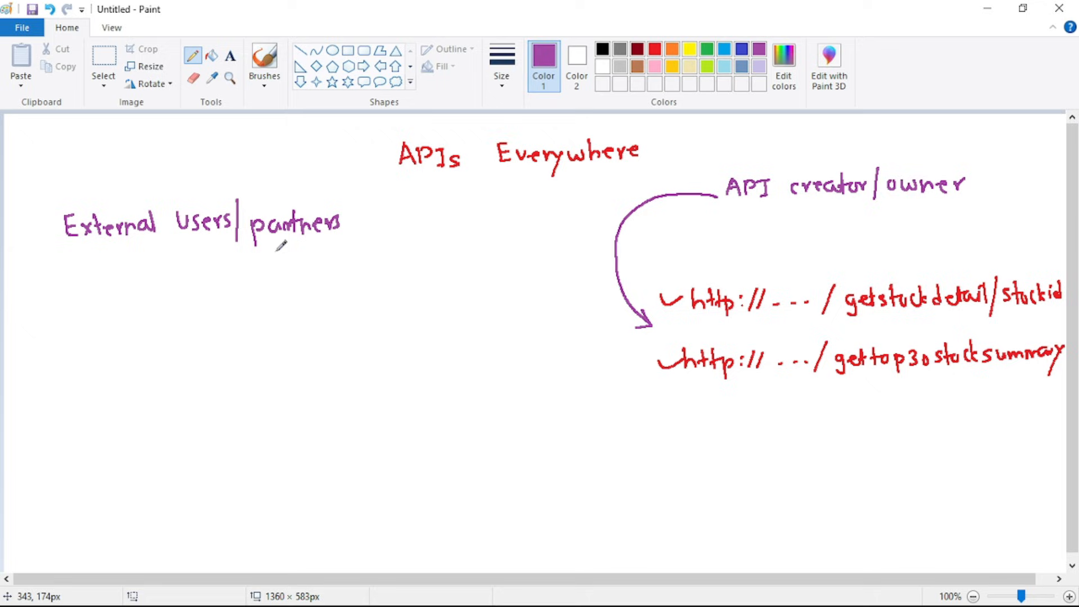
{"action": "left_click_drag", "start_coordinate": [269, 245], "coordinate": [636, 337]}
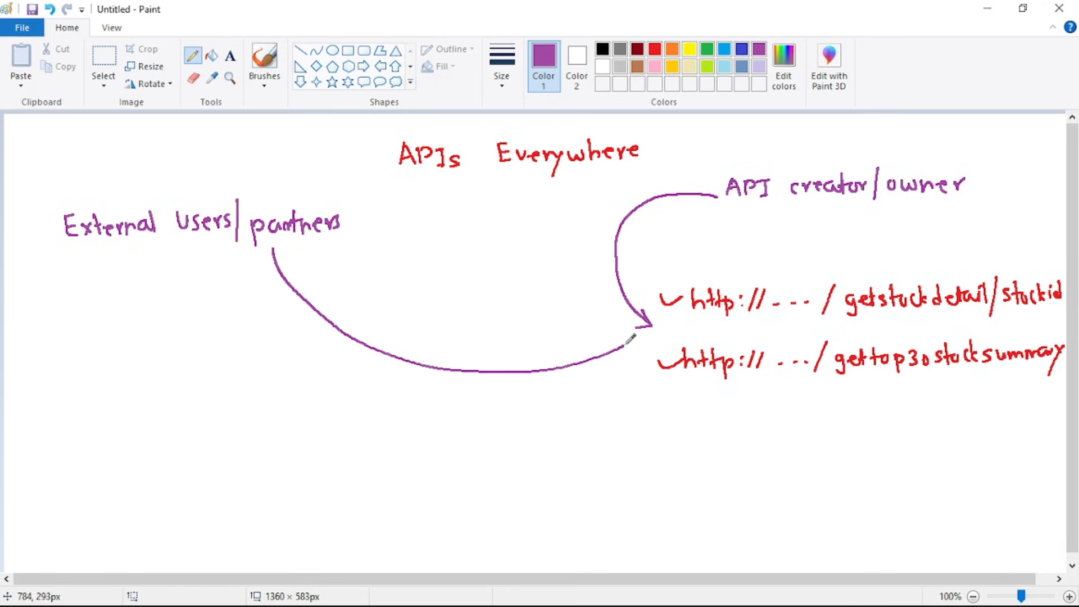
{"action": "left_click_drag", "start_coordinate": [606, 358], "coordinate": [629, 340]}
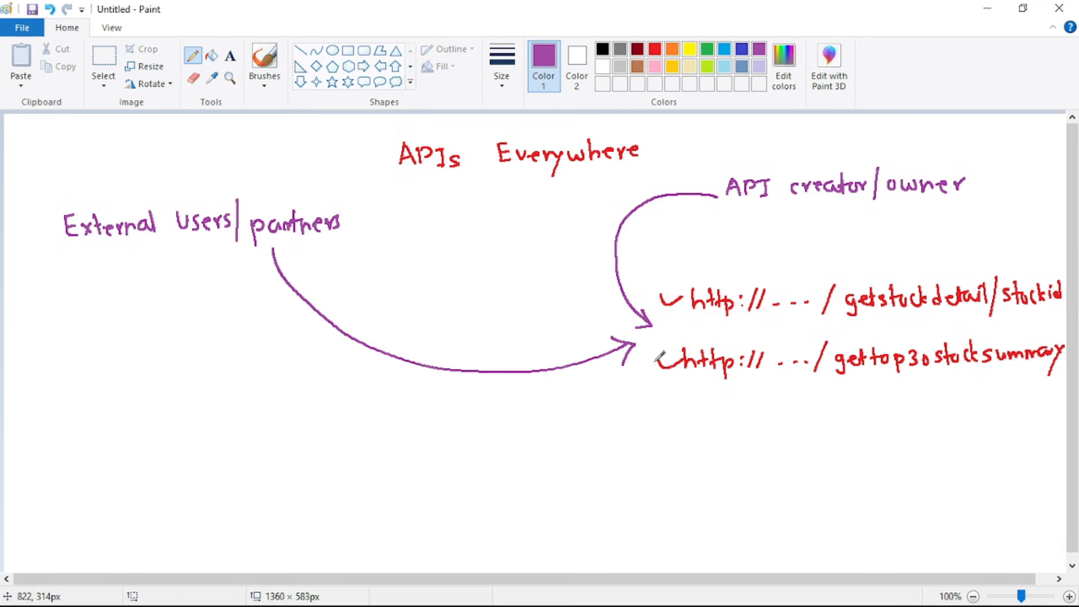
{"action": "mouse_move", "coordinate": [678, 351]}
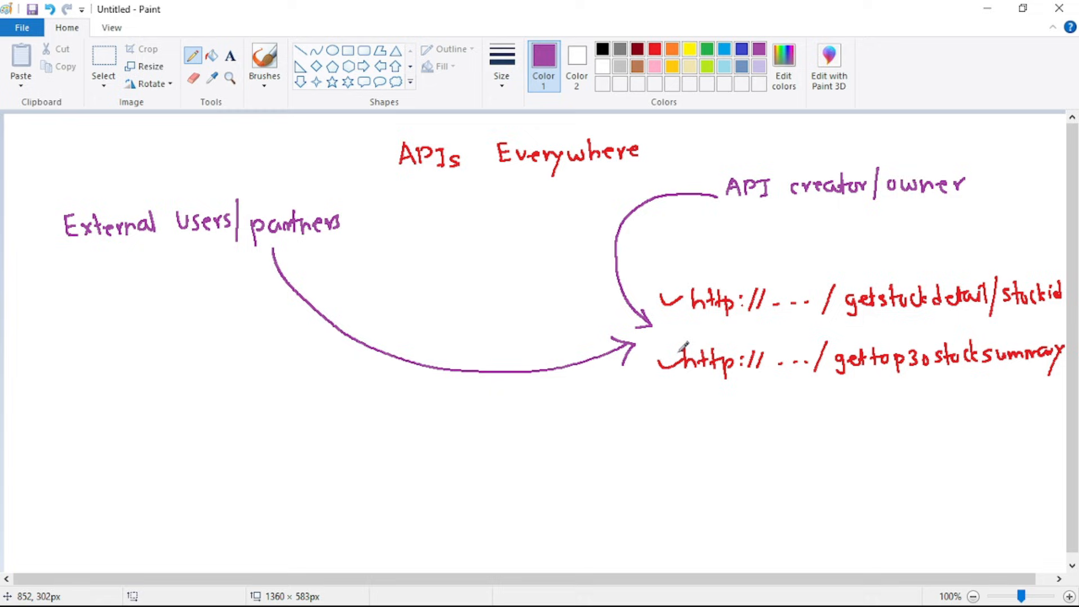
{"action": "mouse_move", "coordinate": [699, 344]}
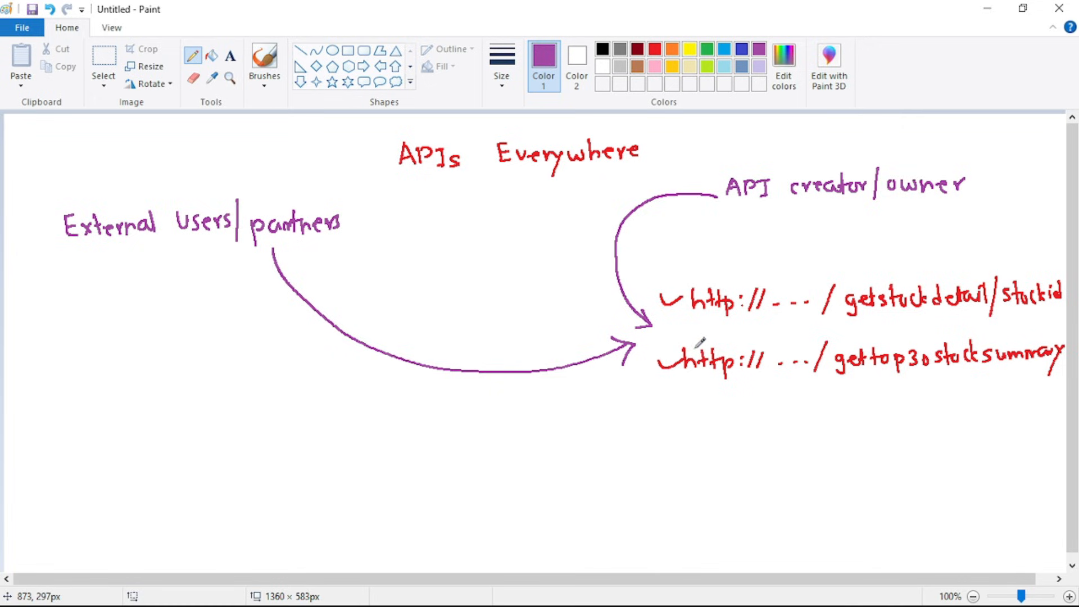
{"action": "mouse_move", "coordinate": [702, 344]}
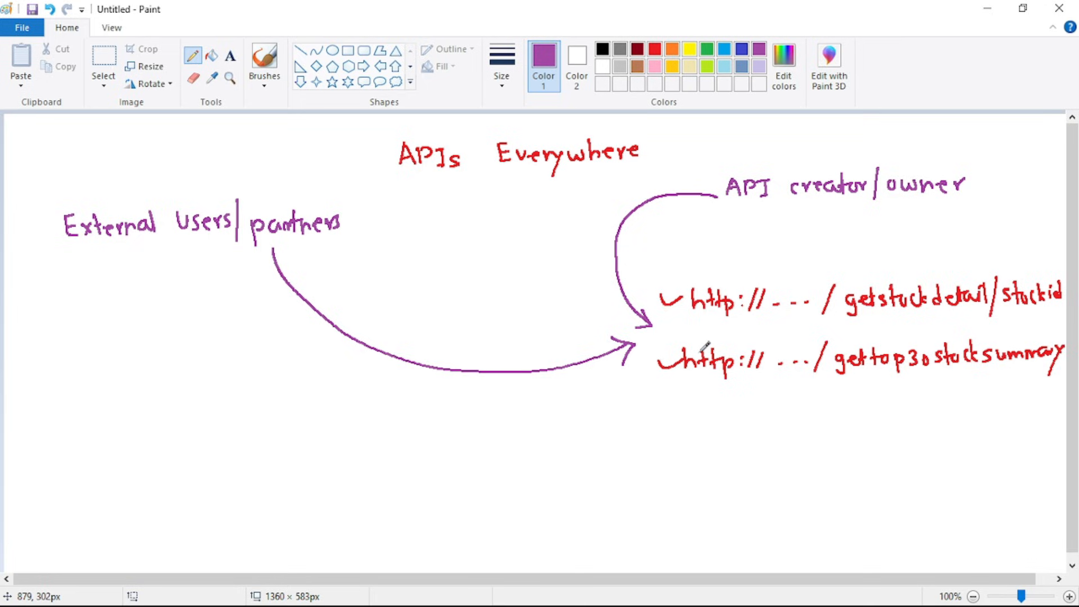
{"action": "mouse_move", "coordinate": [705, 347]}
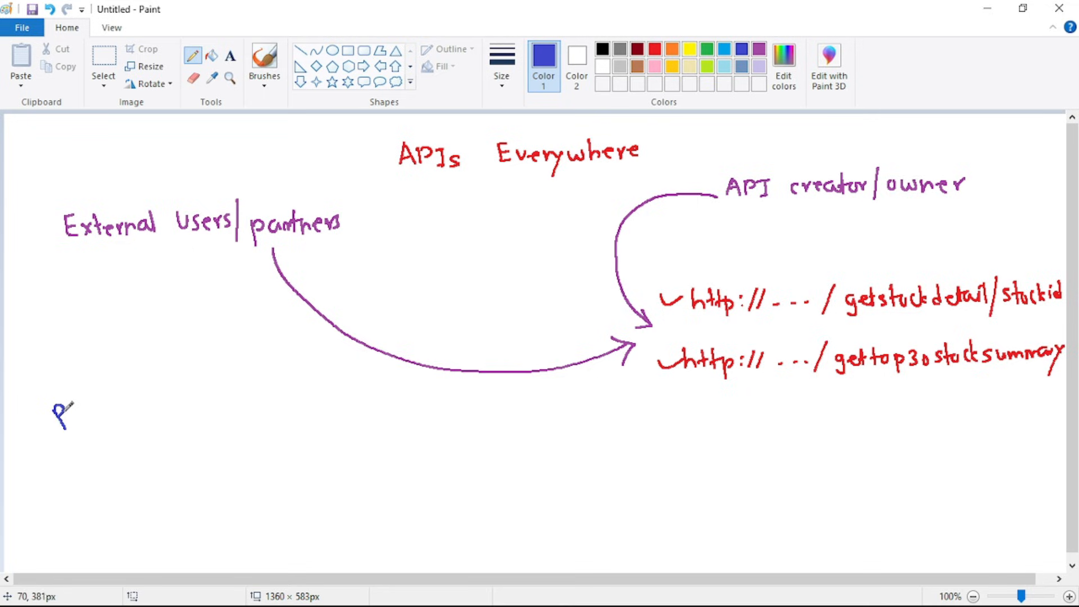
Write blue notes: boxed 'Paid subscription', '50 calls free', and boxed 'without code changes' under the URLs
{"action": "left_click_drag", "start_coordinate": [61, 413], "coordinate": [186, 344]}
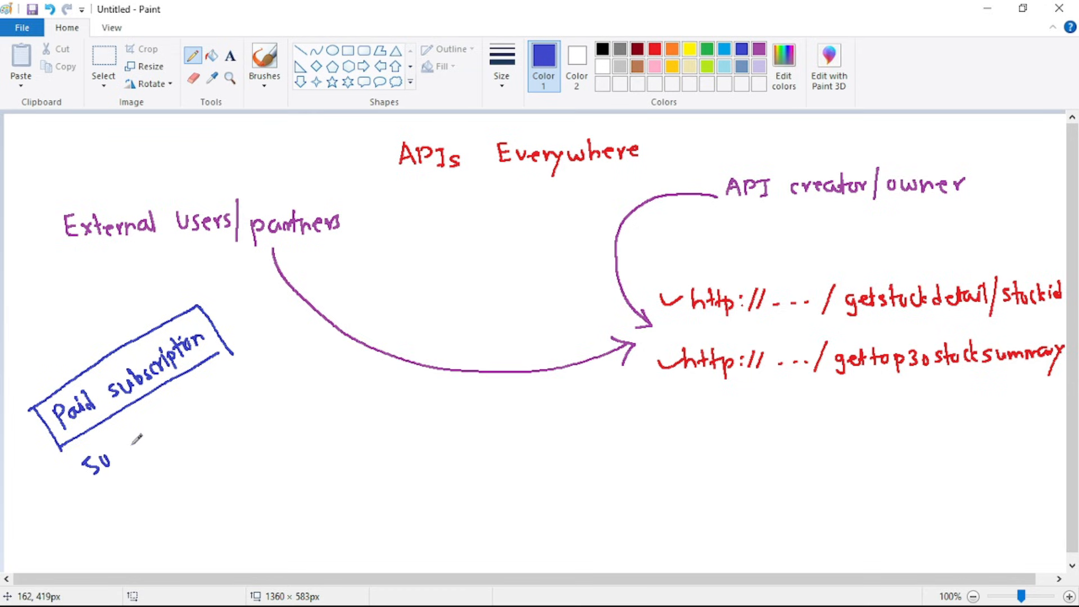
{"action": "left_click_drag", "start_coordinate": [113, 458], "coordinate": [172, 450]}
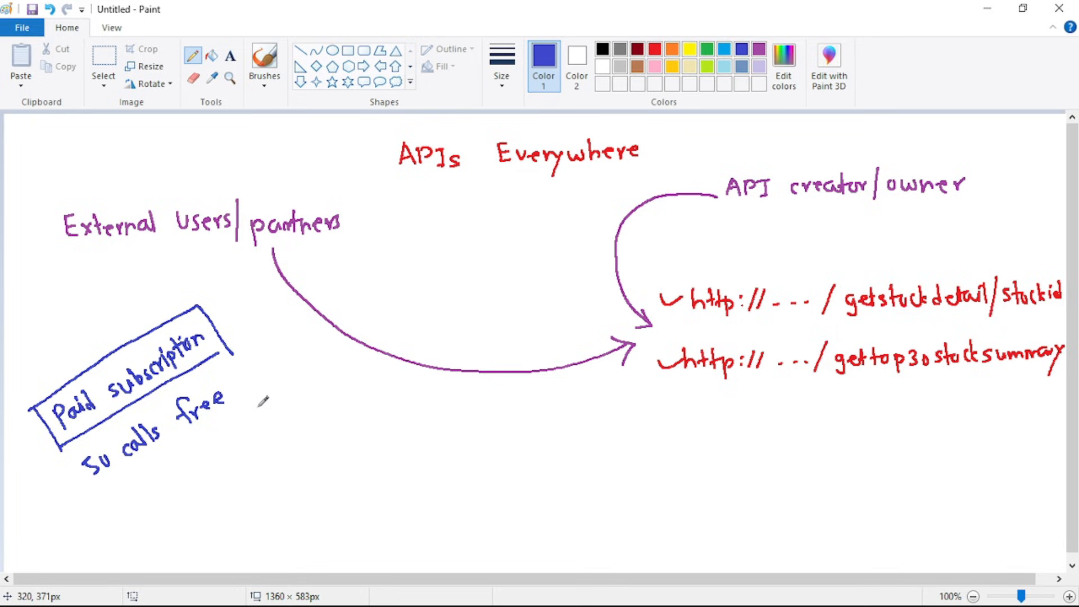
{"action": "mouse_move", "coordinate": [263, 400]}
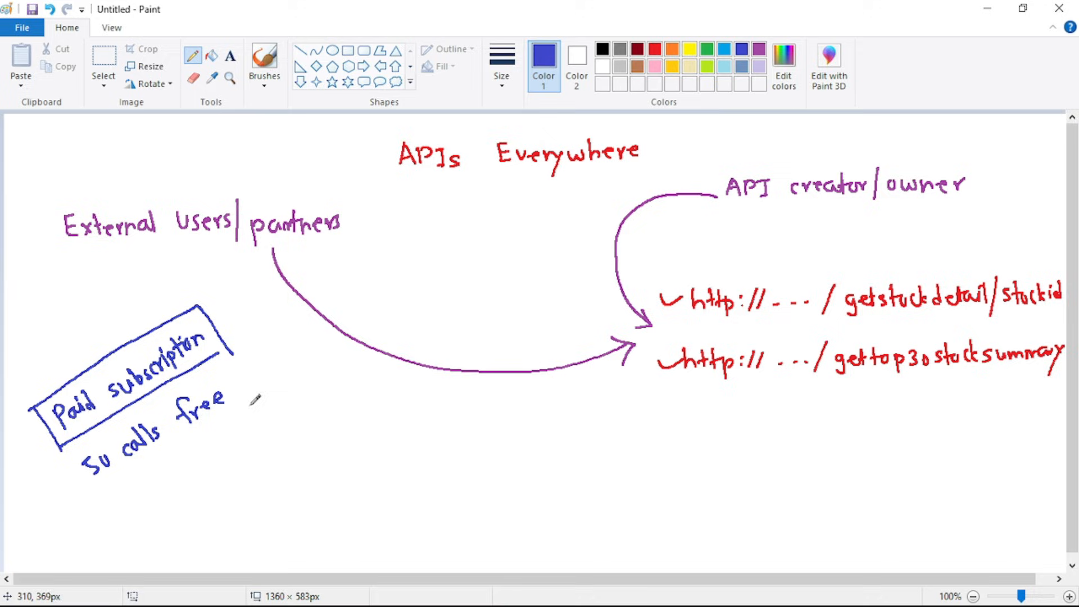
{"action": "mouse_move", "coordinate": [677, 440]}
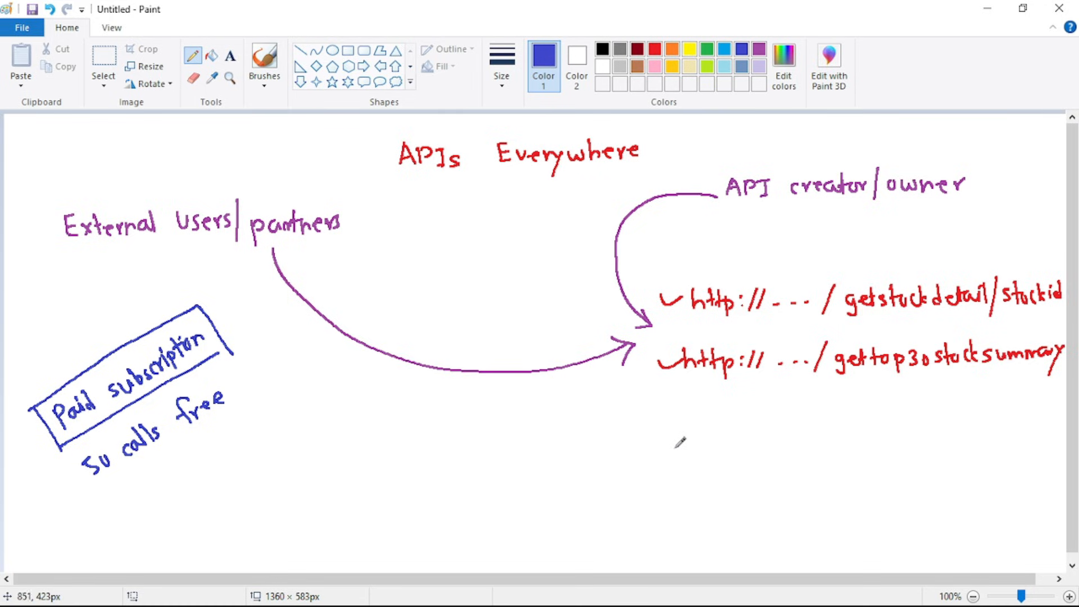
{"action": "left_click_drag", "start_coordinate": [668, 441], "coordinate": [877, 437]}
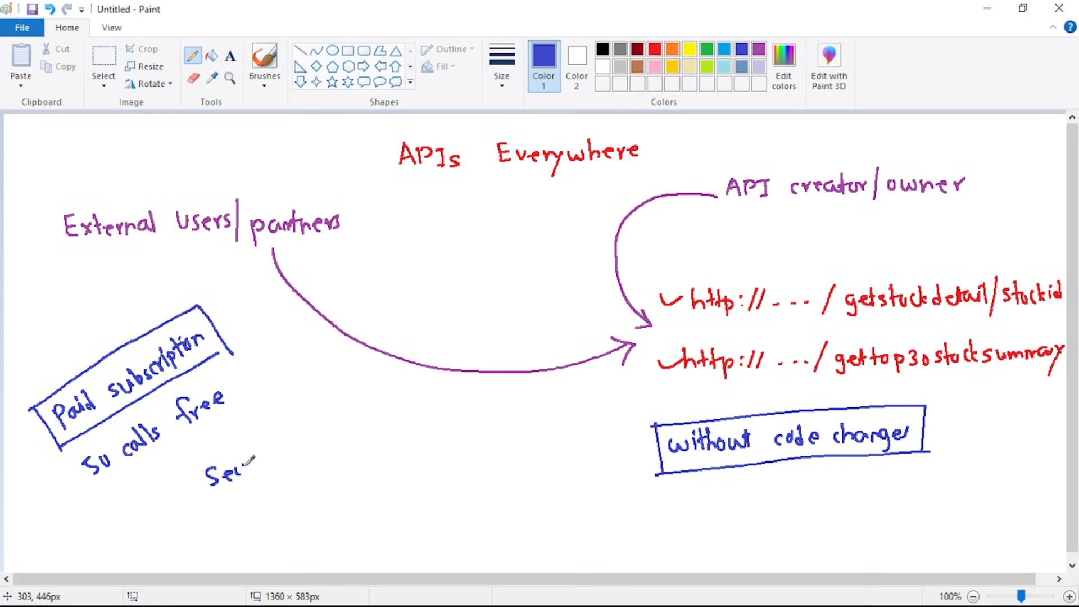
Write boxed 'Secure using JWT' and 'caching' notes, and double-underline 'creator'
{"action": "left_click_drag", "start_coordinate": [206, 475], "coordinate": [365, 399]}
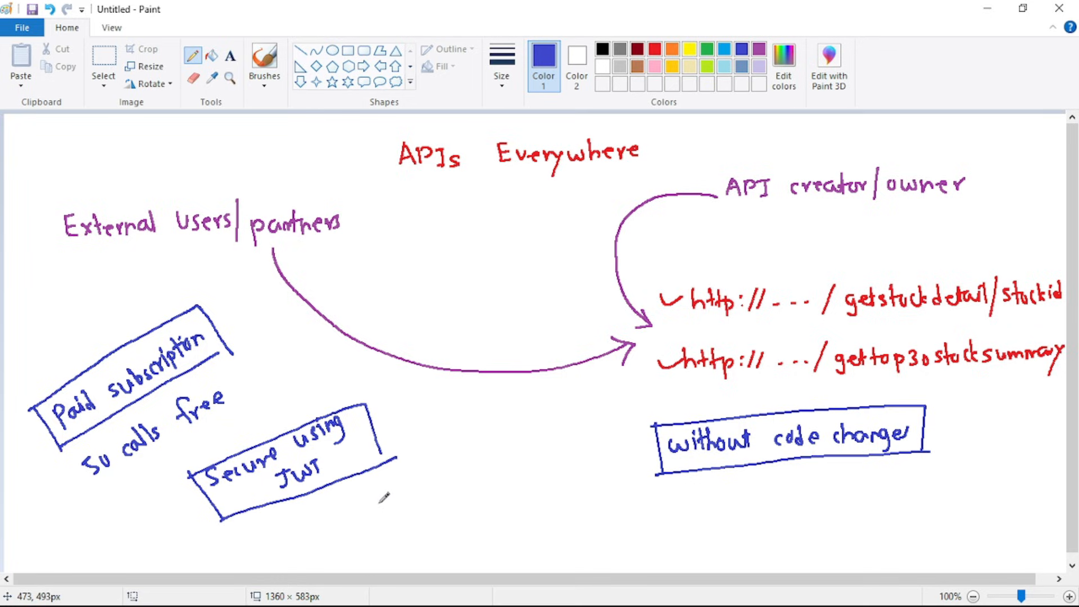
{"action": "mouse_move", "coordinate": [380, 497]}
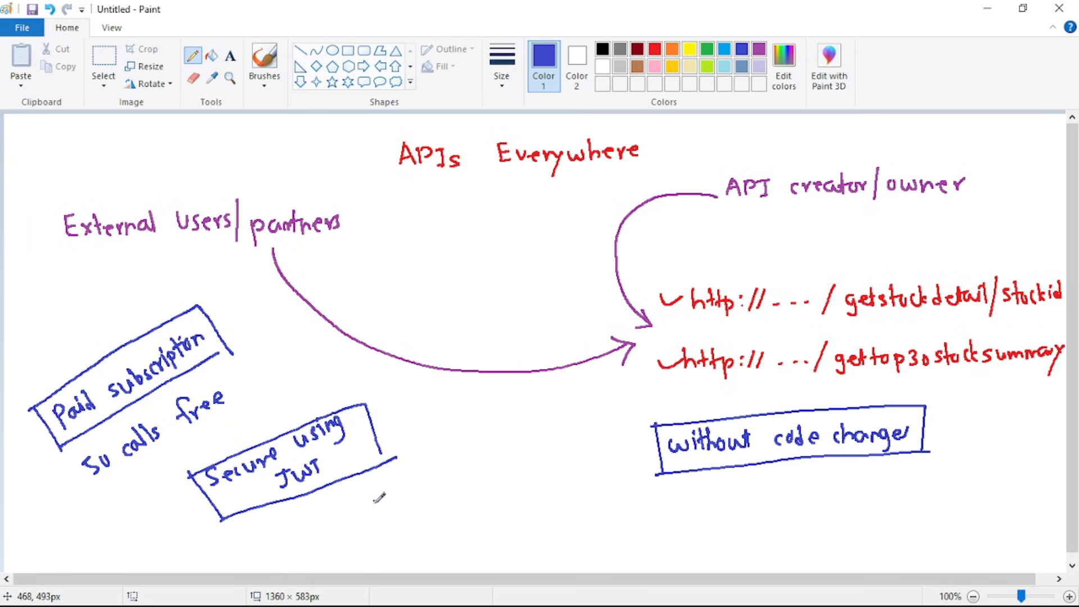
{"action": "left_click_drag", "start_coordinate": [368, 495], "coordinate": [433, 485]}
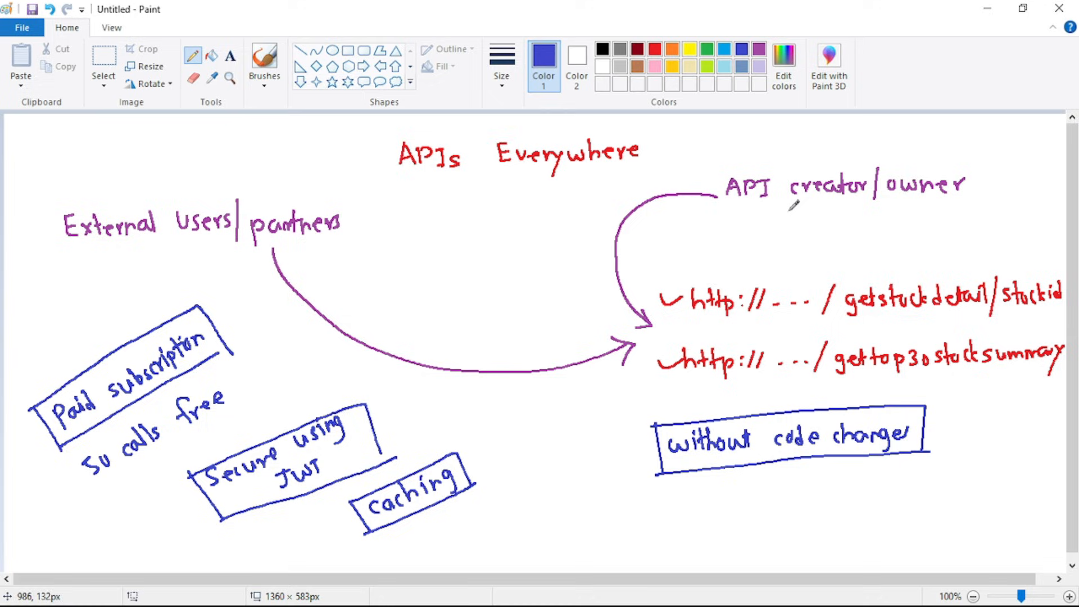
{"action": "left_click_drag", "start_coordinate": [777, 206], "coordinate": [836, 203]}
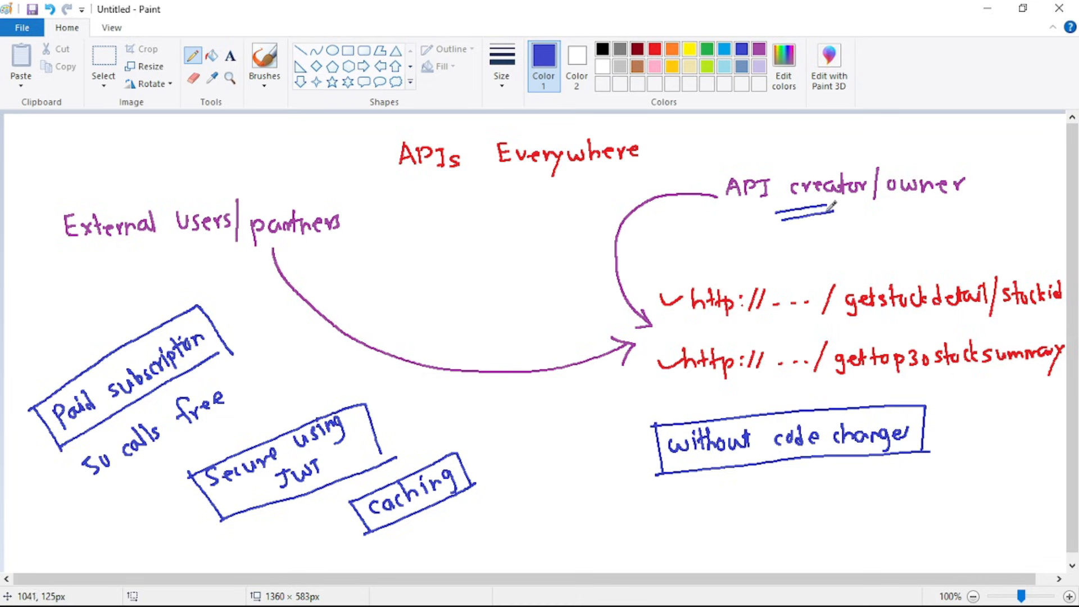
Double-underline 'External' and draw an arrow branching up toward 'find APIs documentation'
{"action": "left_click_drag", "start_coordinate": [114, 233], "coordinate": [162, 247]}
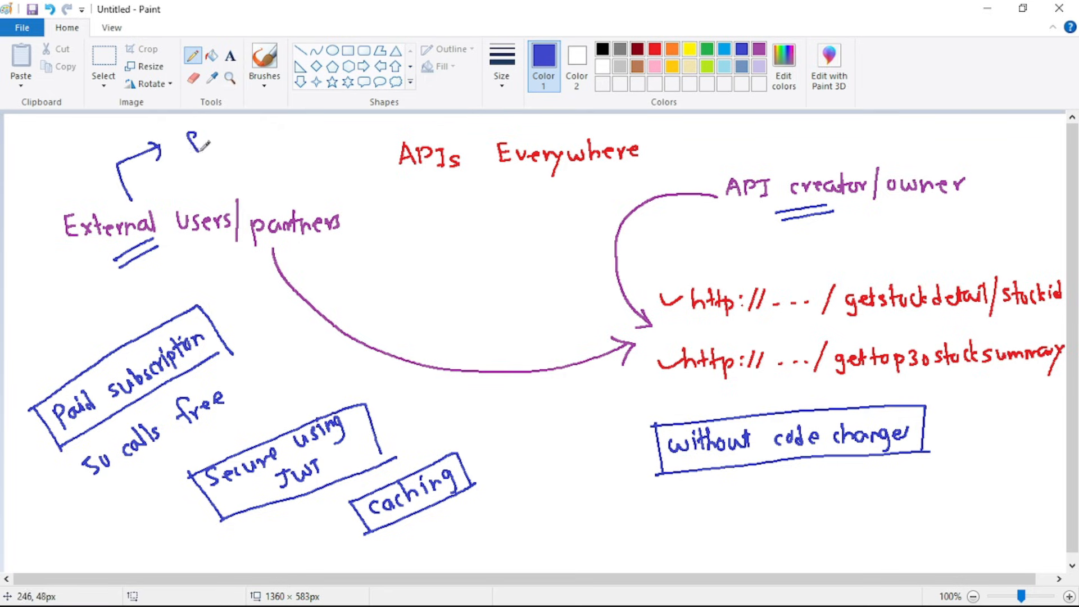
{"action": "left_click_drag", "start_coordinate": [186, 131], "coordinate": [296, 128]}
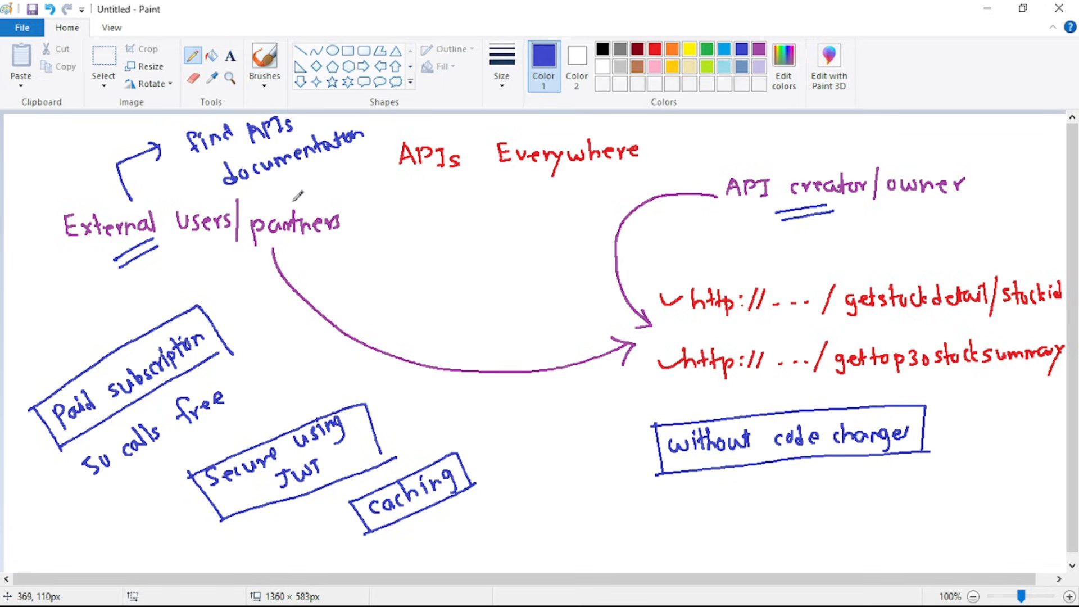
{"action": "mouse_move", "coordinate": [299, 174]}
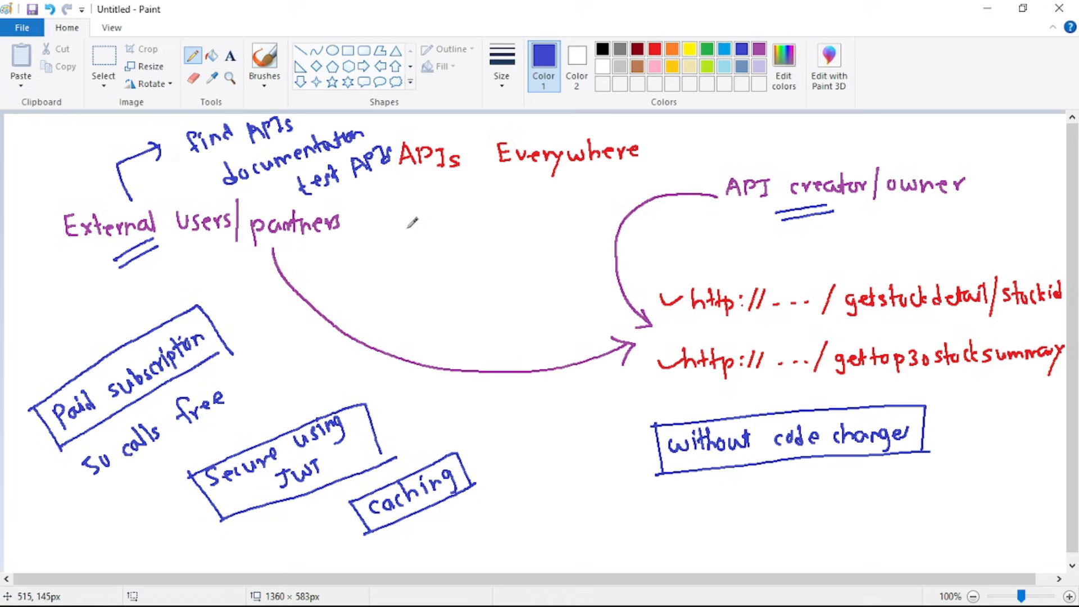
{"action": "mouse_move", "coordinate": [640, 485]}
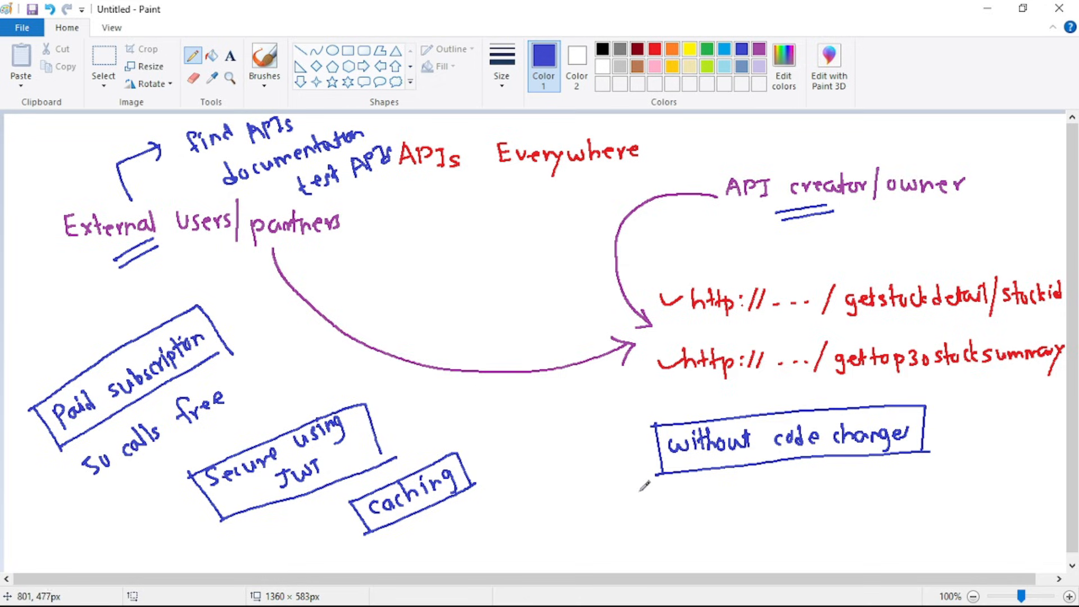
{"action": "mouse_move", "coordinate": [647, 511]}
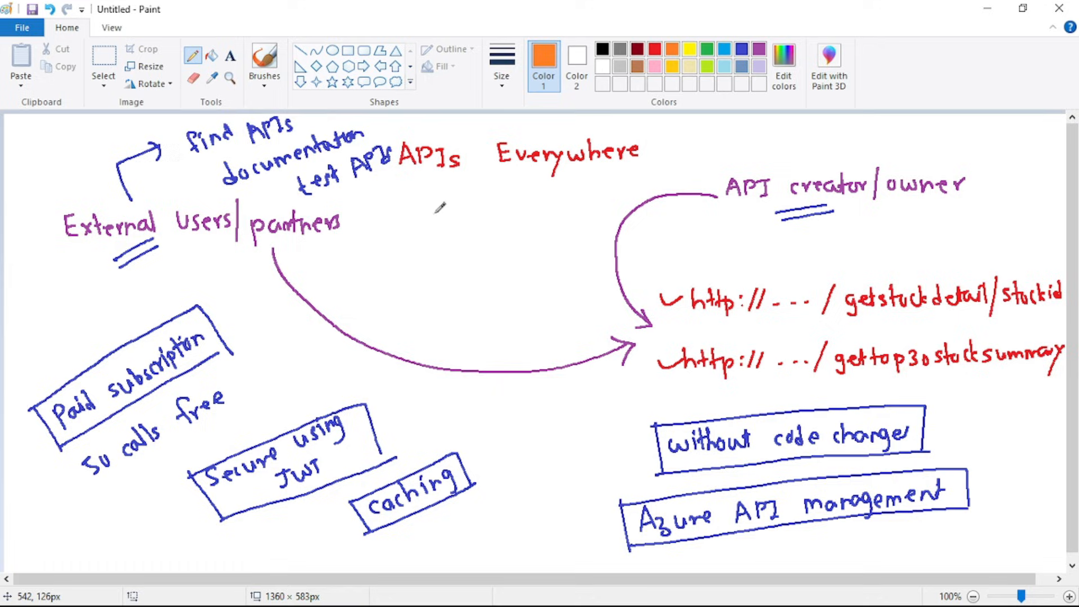
Draw a tall orange rectangle across the purple arrow and label it 'API mgmt'
{"action": "left_click_drag", "start_coordinate": [420, 199], "coordinate": [416, 299]}
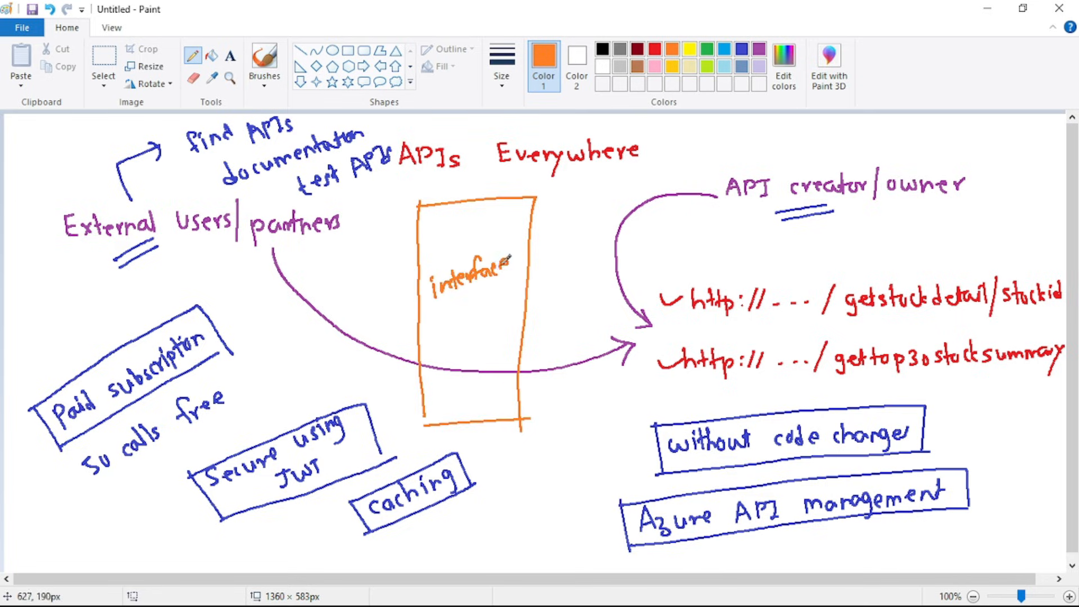
{"action": "left_click_drag", "start_coordinate": [444, 340], "coordinate": [465, 327]}
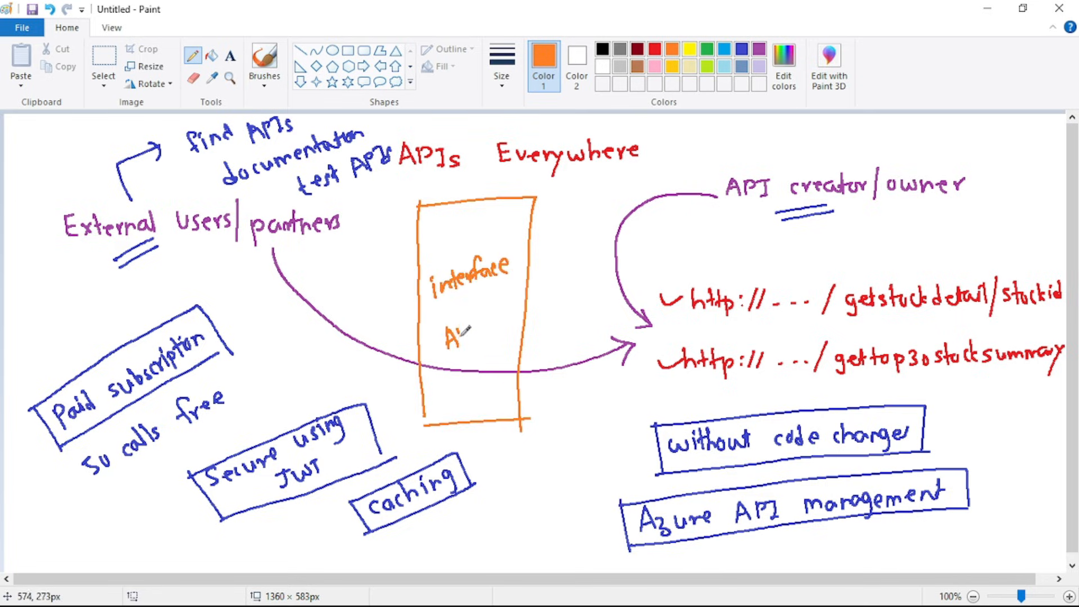
{"action": "left_click_drag", "start_coordinate": [444, 334], "coordinate": [468, 386]}
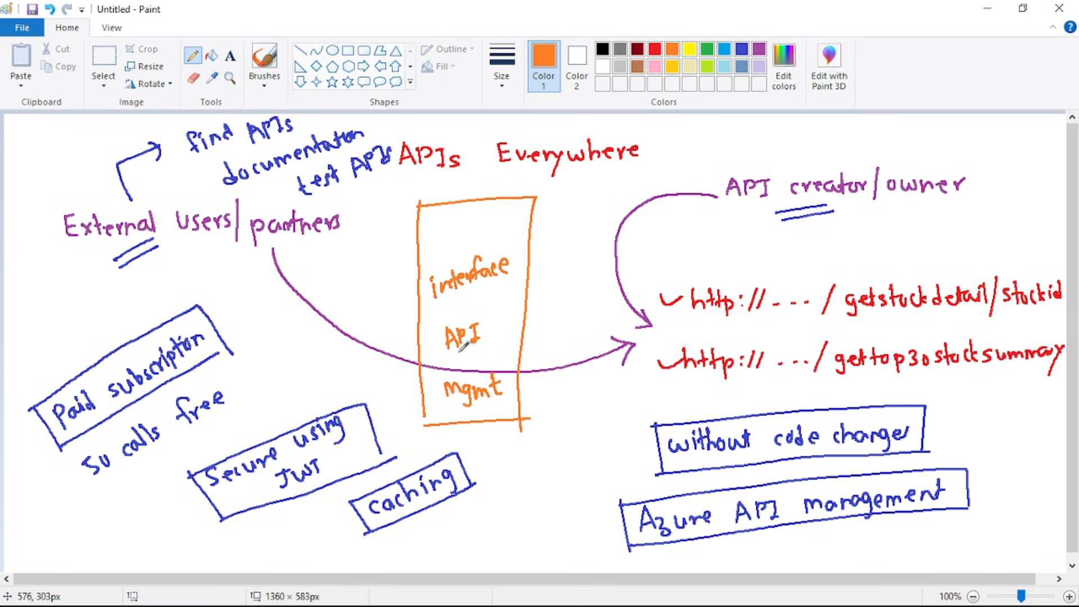
{"action": "mouse_move", "coordinate": [270, 248]}
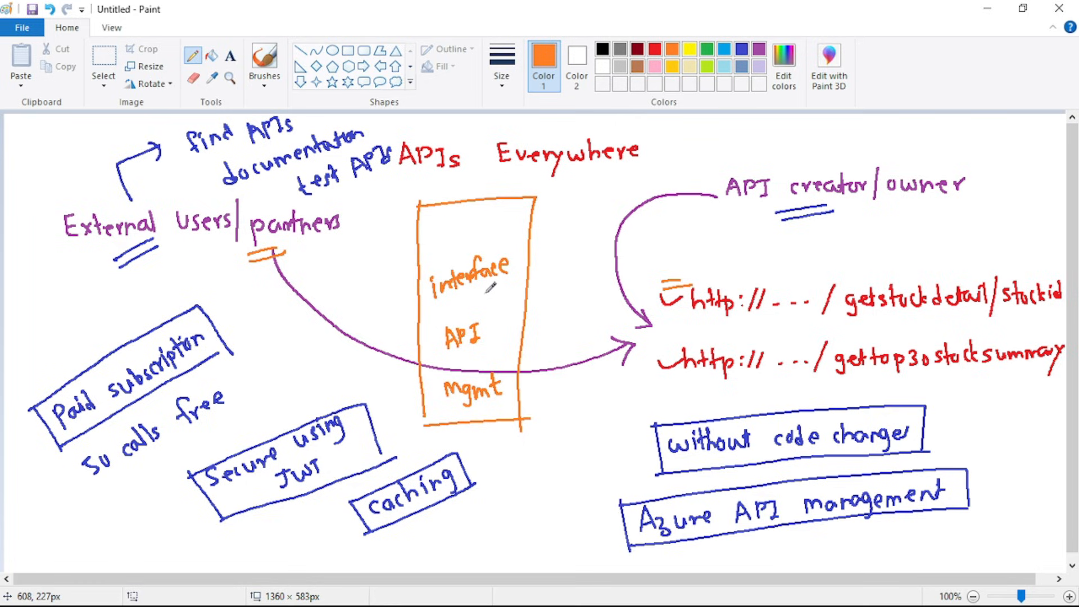
{"action": "mouse_move", "coordinate": [638, 288]}
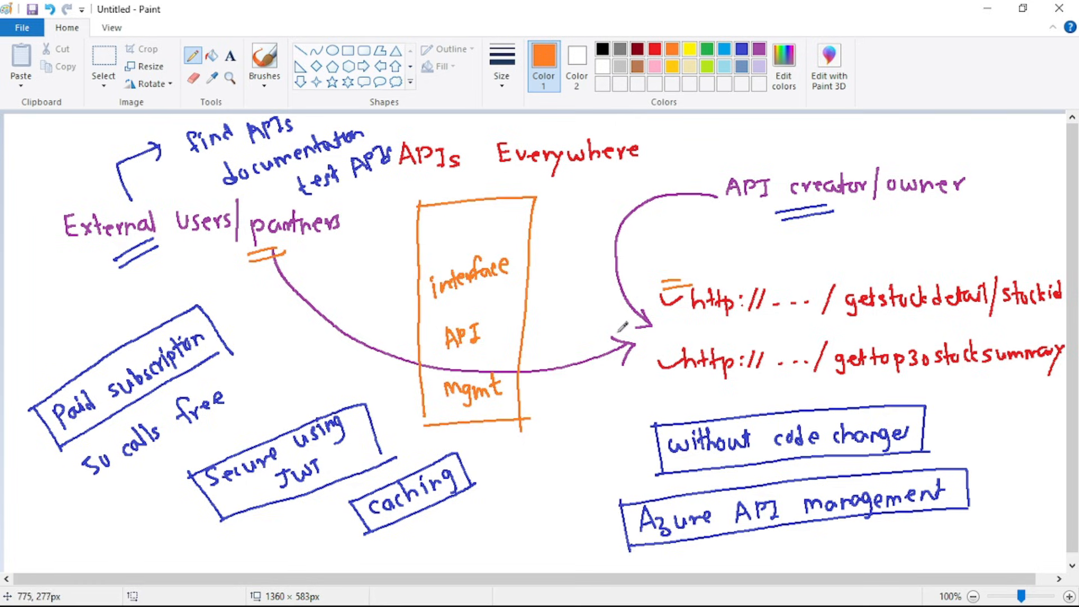
{"action": "mouse_move", "coordinate": [476, 307]}
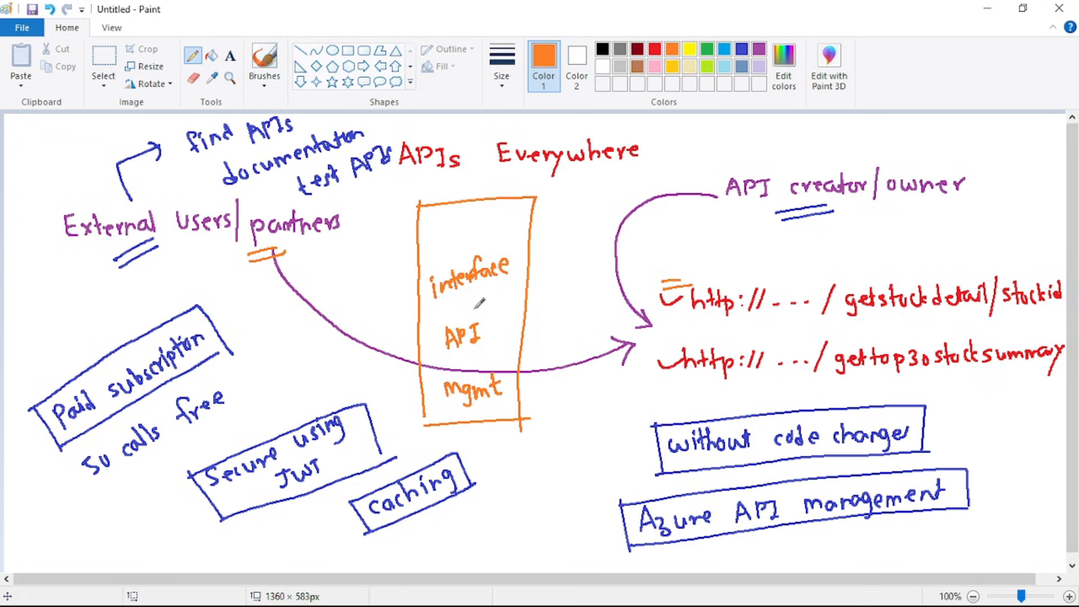
{"action": "mouse_move", "coordinate": [245, 398]}
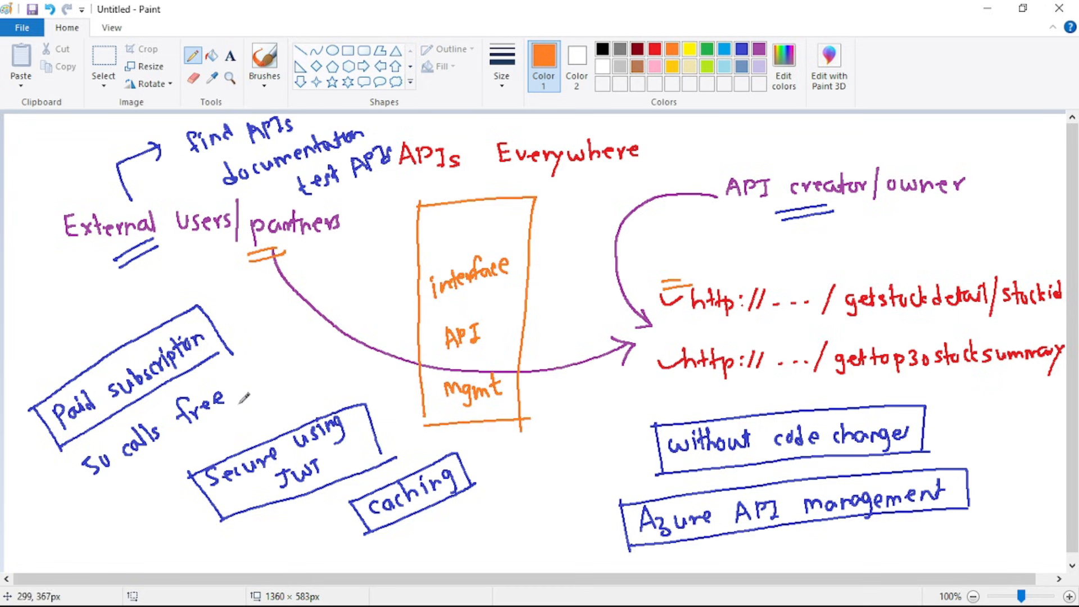
{"action": "mouse_move", "coordinate": [476, 327]}
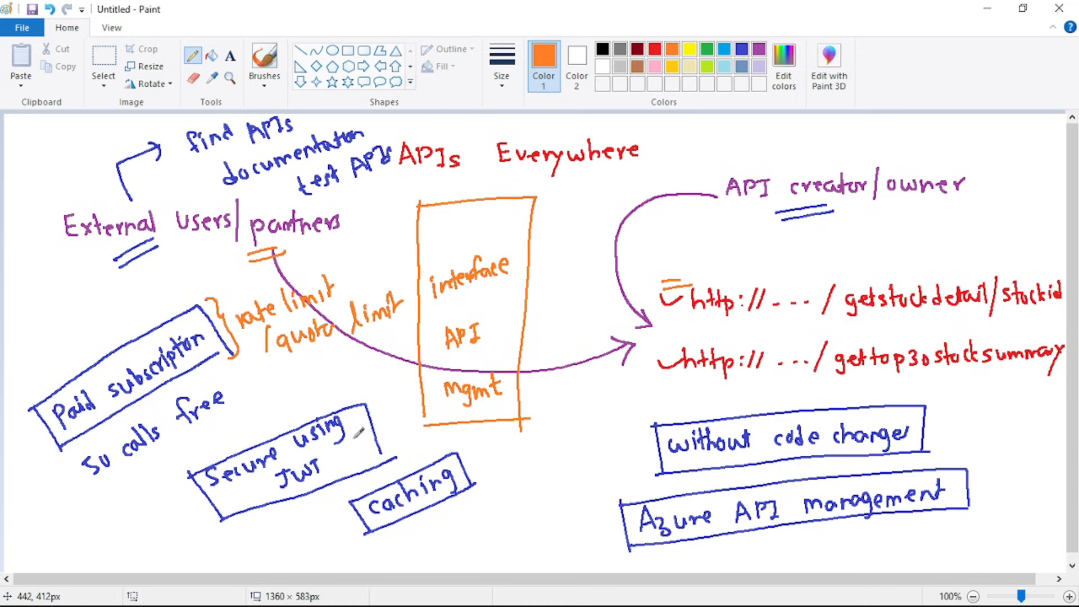
{"action": "mouse_move", "coordinate": [263, 480]}
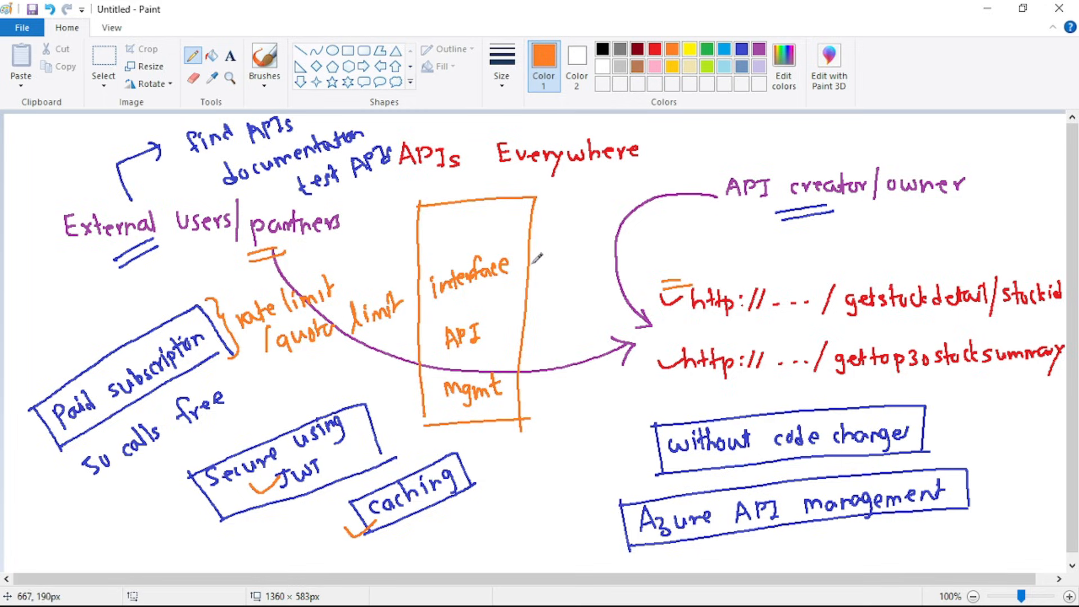
{"action": "mouse_move", "coordinate": [488, 319]}
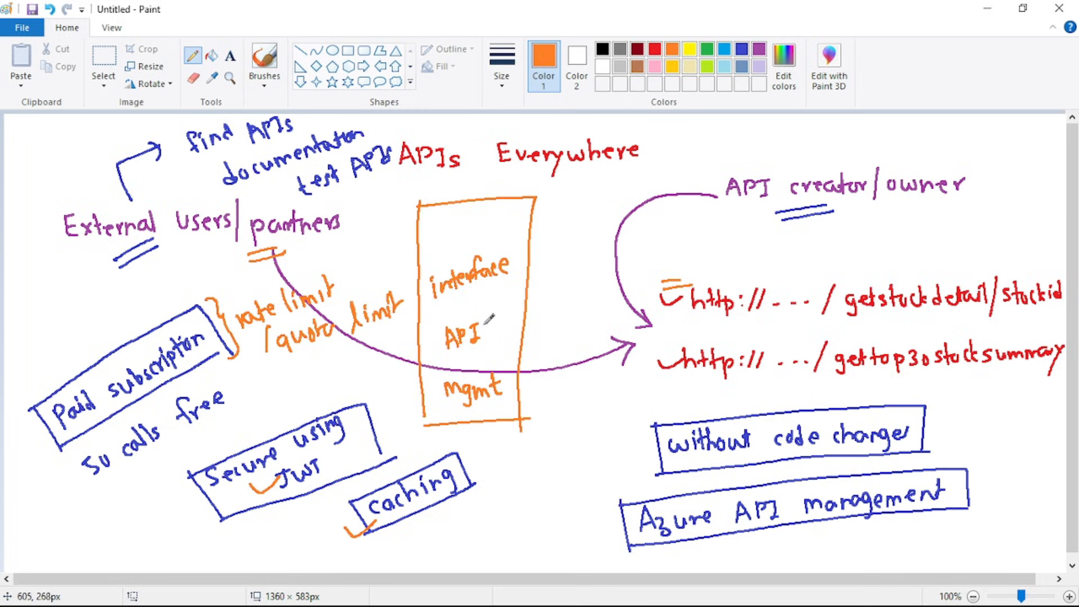
{"action": "mouse_move", "coordinate": [715, 134]}
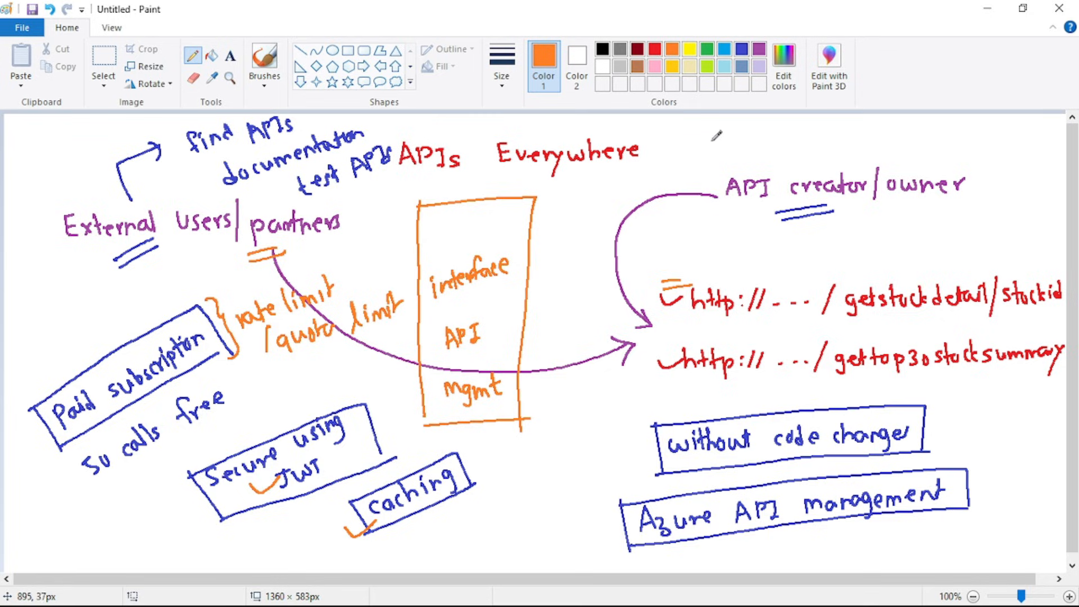
Write a boxed 'Developer portal' label top right with a long orange arrow from 'partners' to it
{"action": "left_click_drag", "start_coordinate": [708, 134], "coordinate": [771, 127]}
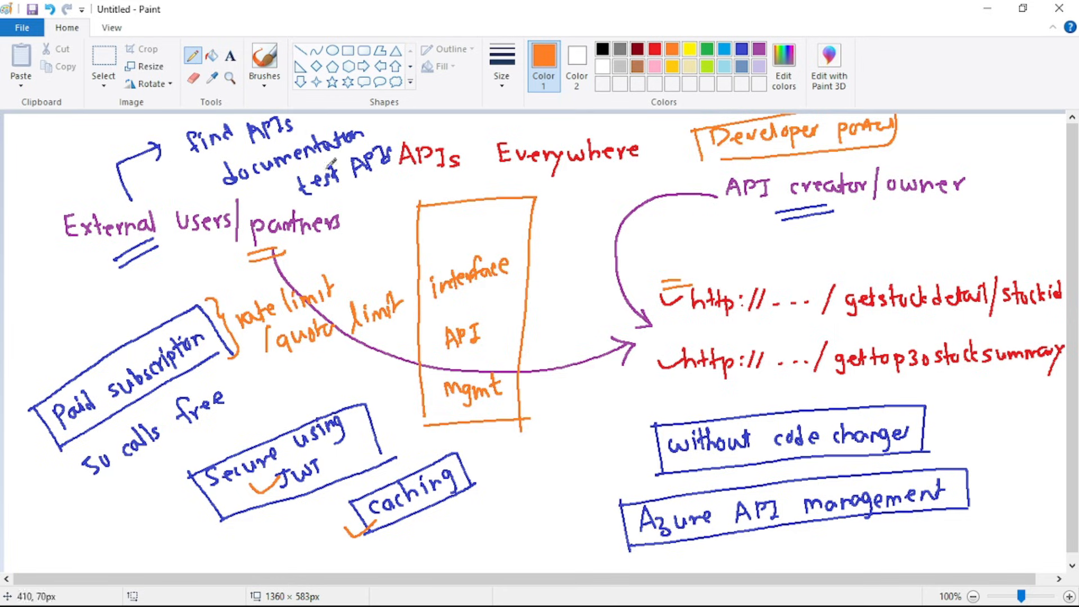
{"action": "mouse_move", "coordinate": [184, 255]}
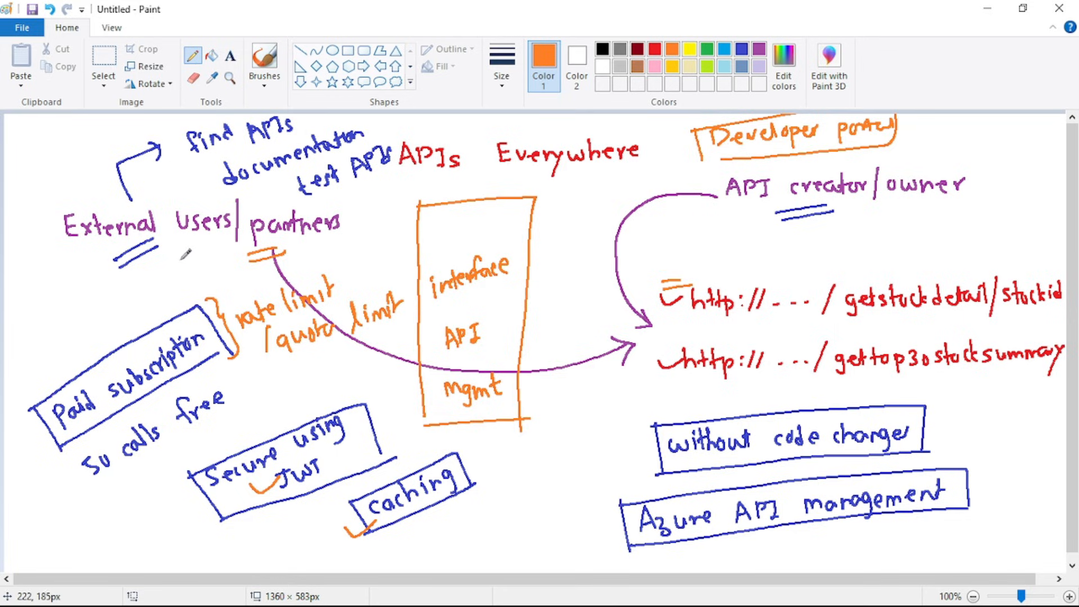
{"action": "left_click_drag", "start_coordinate": [175, 258], "coordinate": [681, 148]}
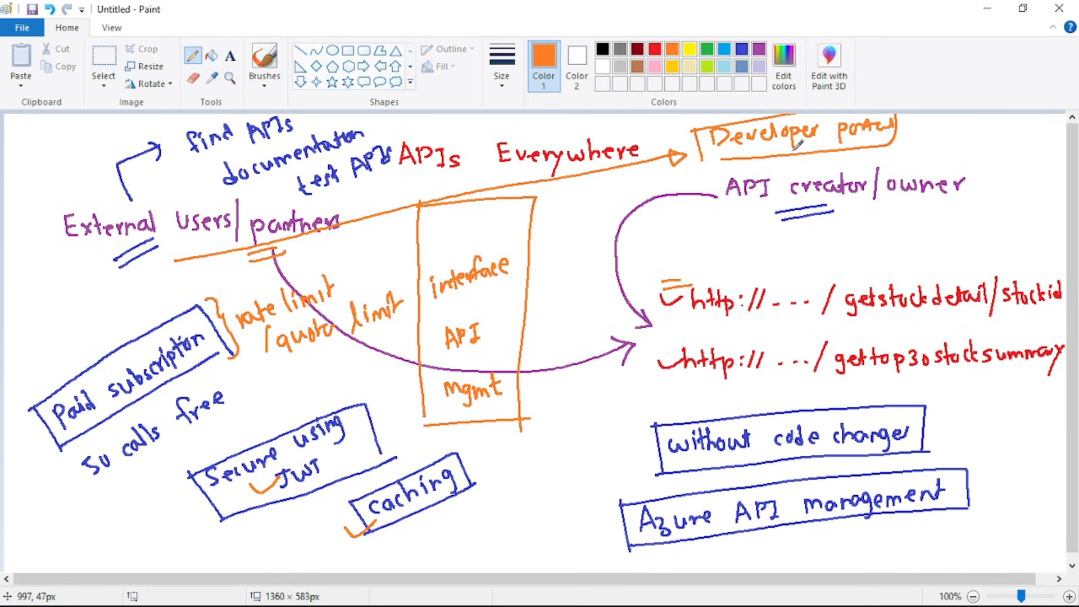
{"action": "mouse_move", "coordinate": [251, 184]}
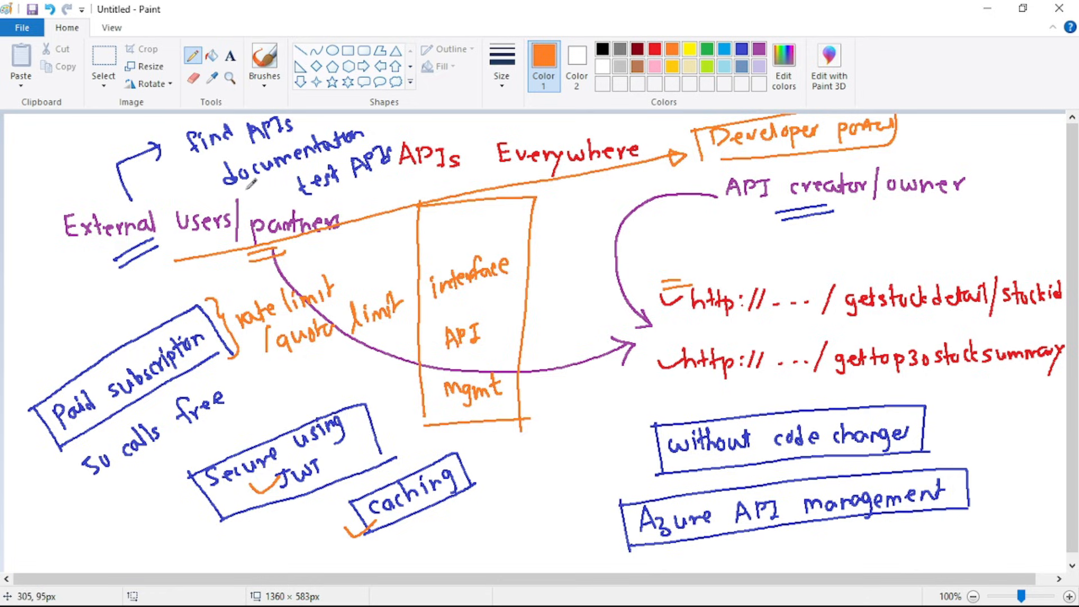